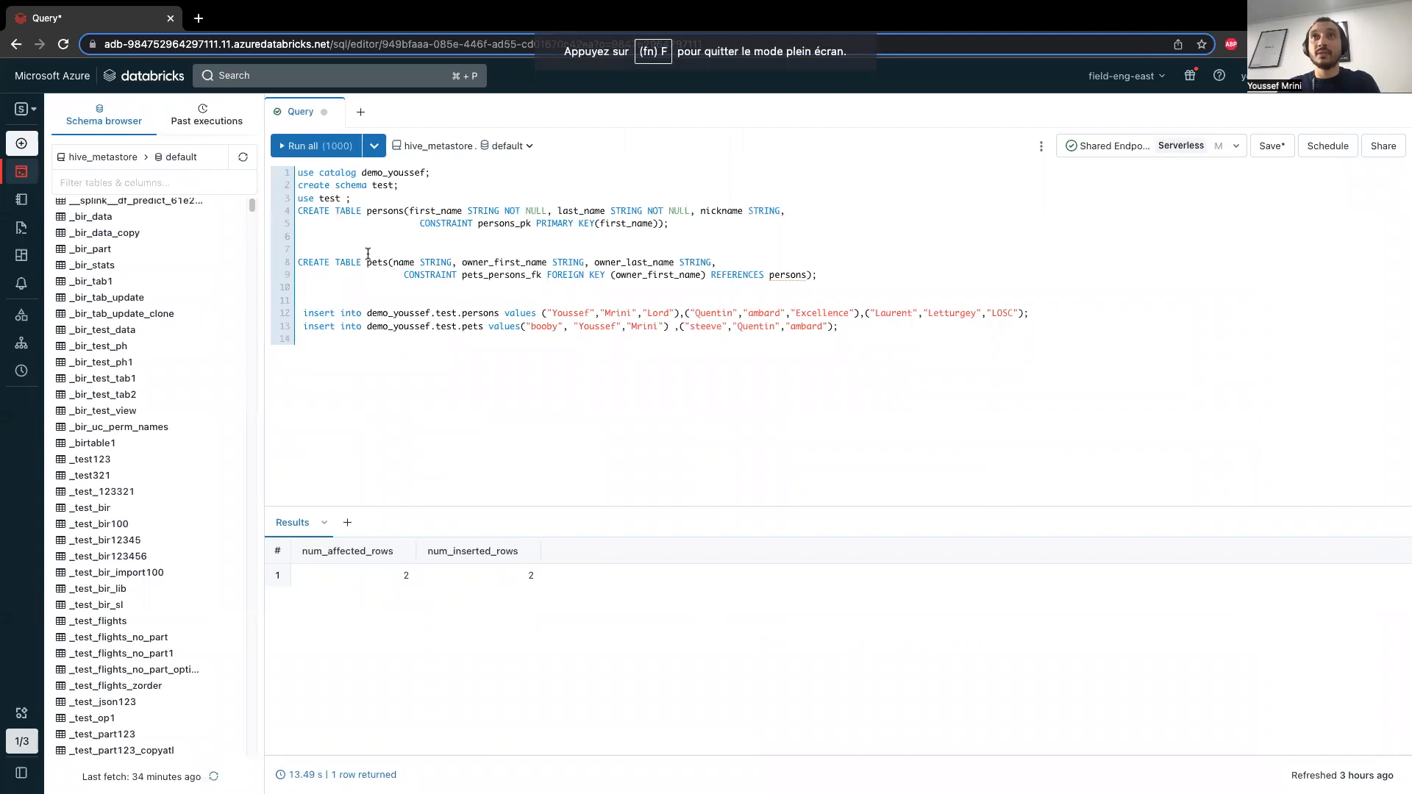
Highlight persons, pets and owner_first_name, then run all, hitting catalog 'demo_youssef' not found.
{"action": "double_click", "coordinate": [385, 211]}
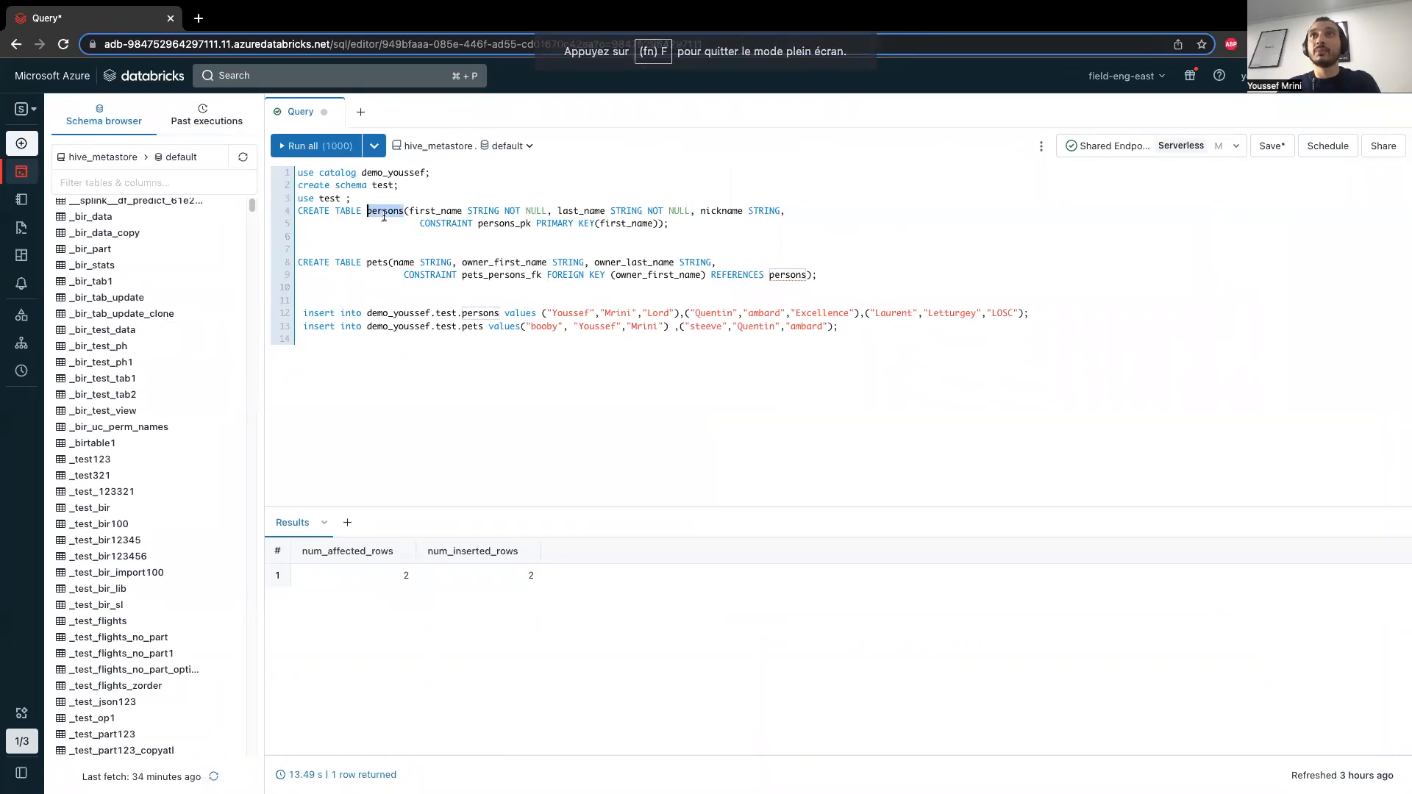
{"action": "double_click", "coordinate": [377, 262]}
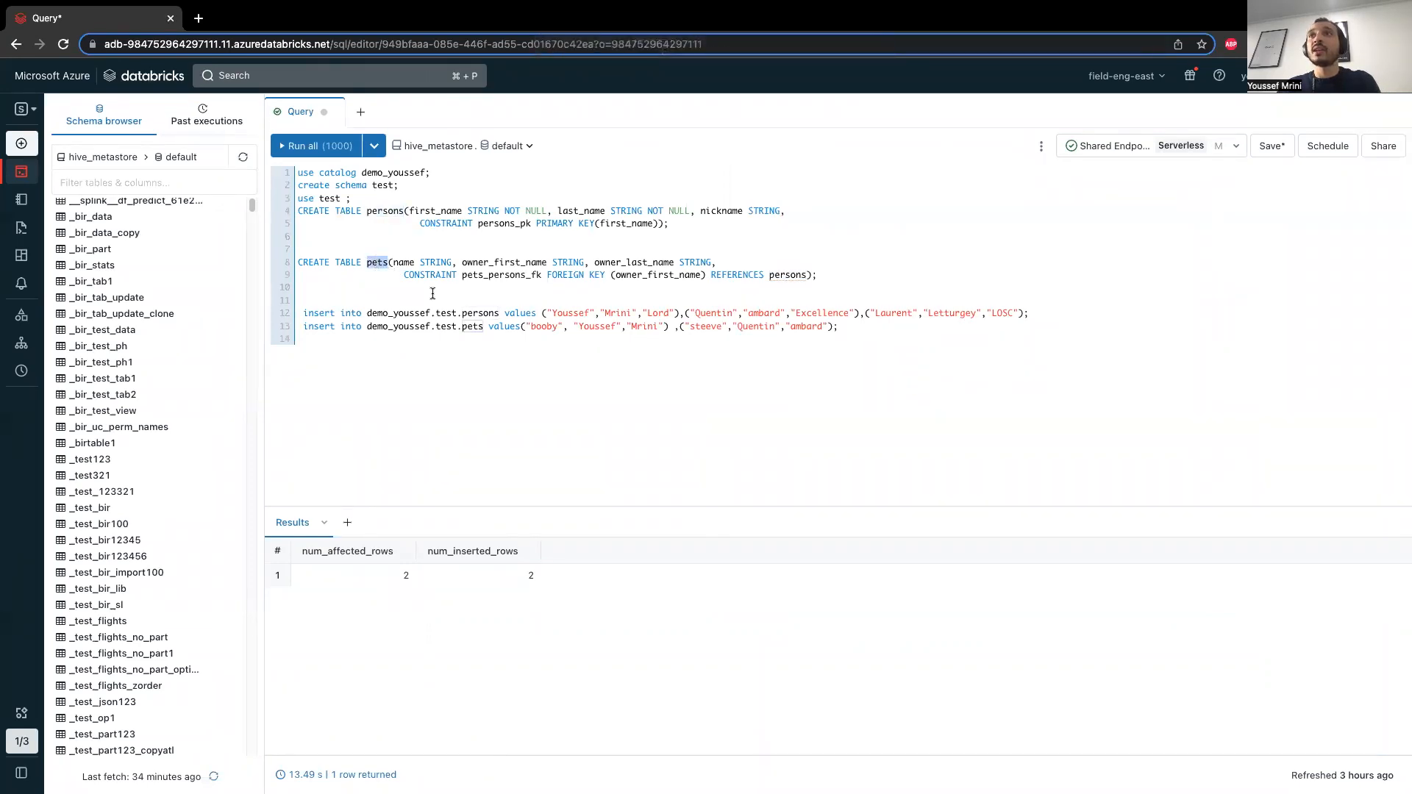
{"action": "double_click", "coordinate": [625, 223]}
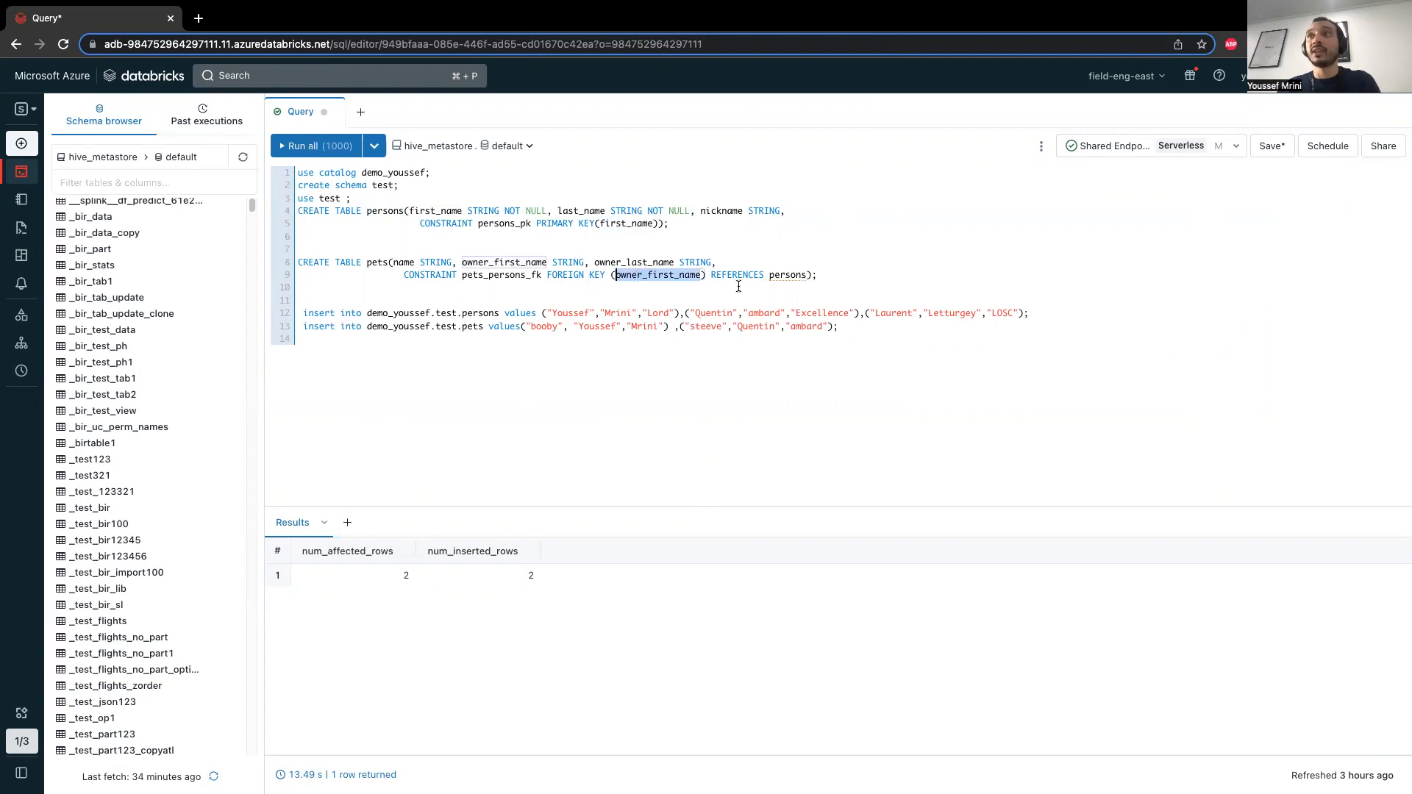
{"action": "left_click", "coordinate": [372, 312]}
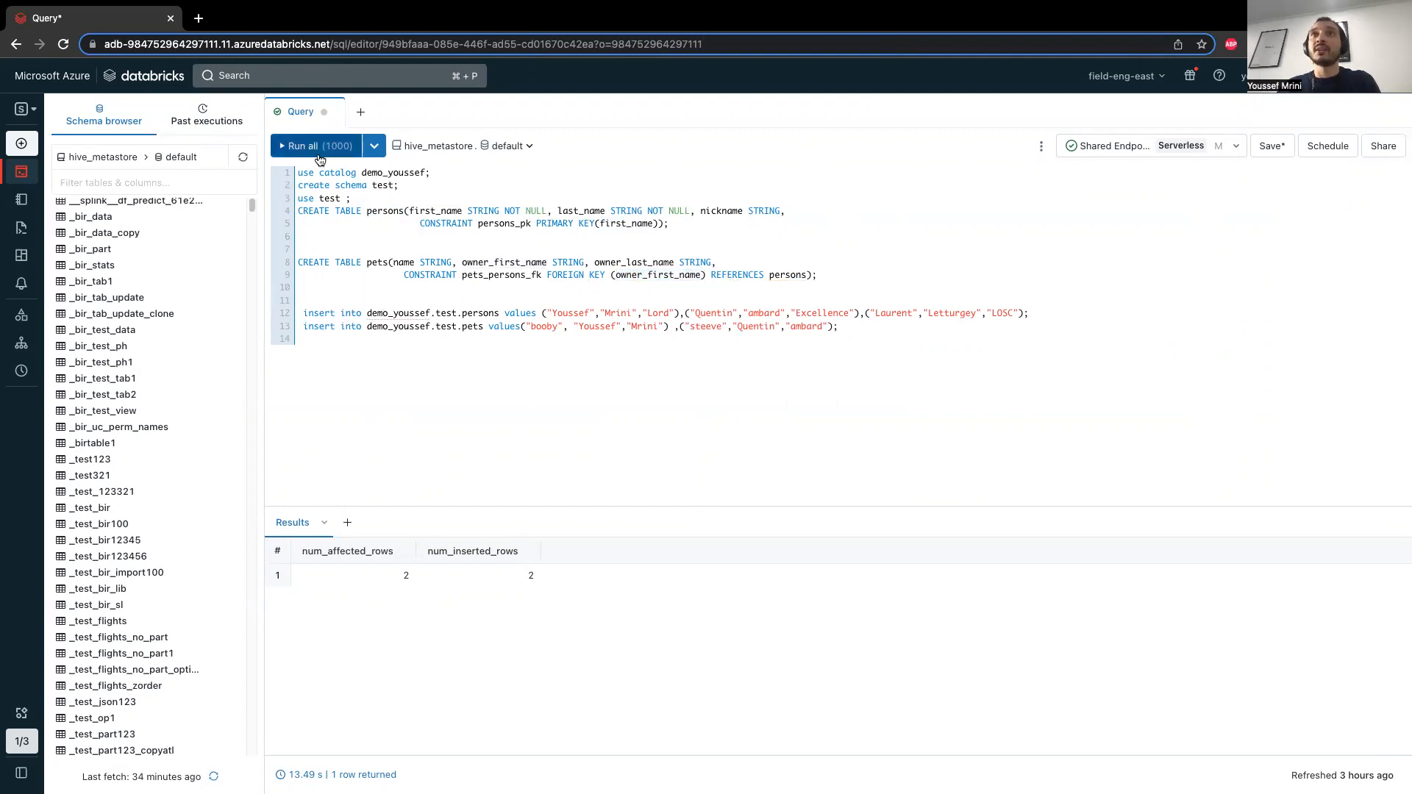
{"action": "mouse_move", "coordinate": [316, 145]}
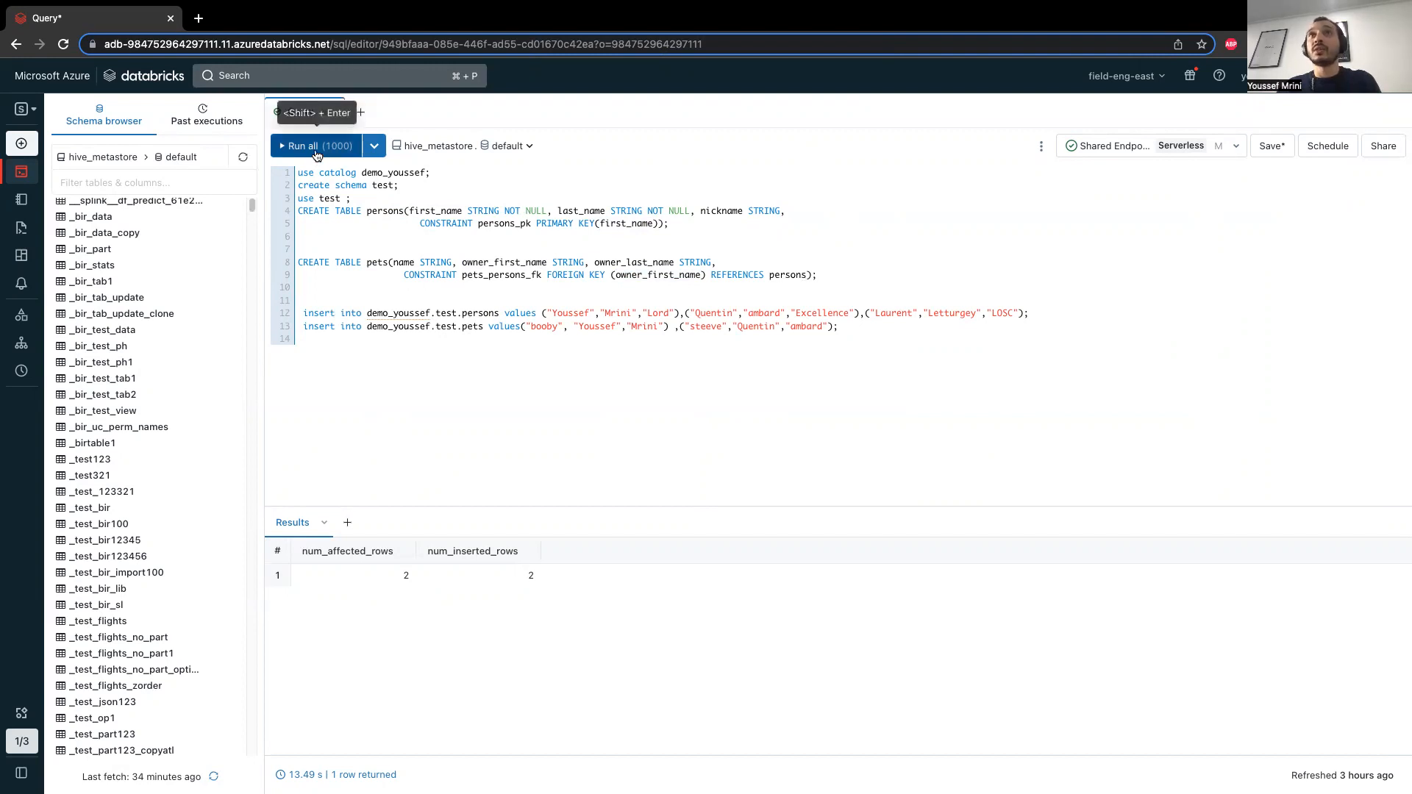
{"action": "left_click", "coordinate": [314, 145]}
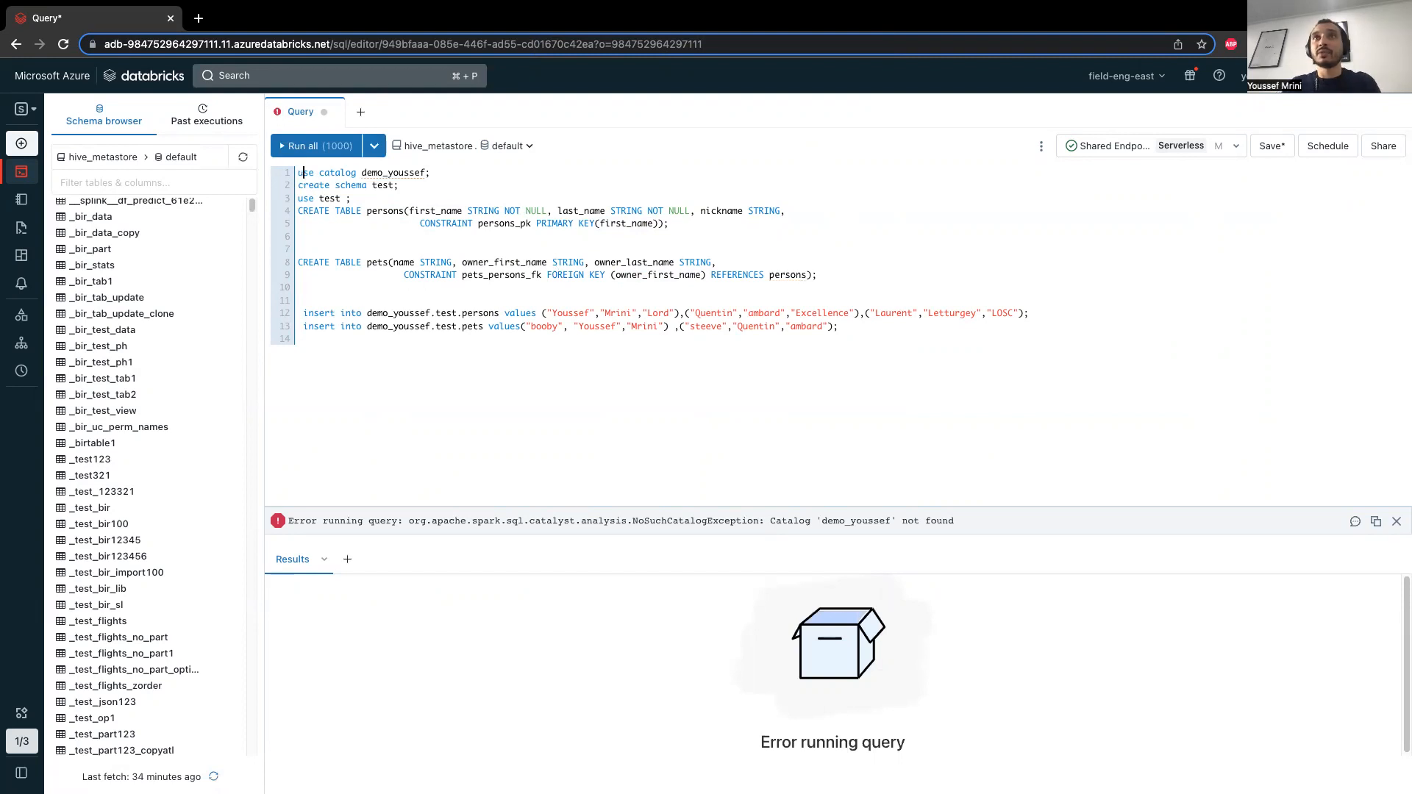
Add 'create catalog demo_youssef;' as the script's first line and rerun the script.
{"action": "type", "text": "create catalog demo_"}
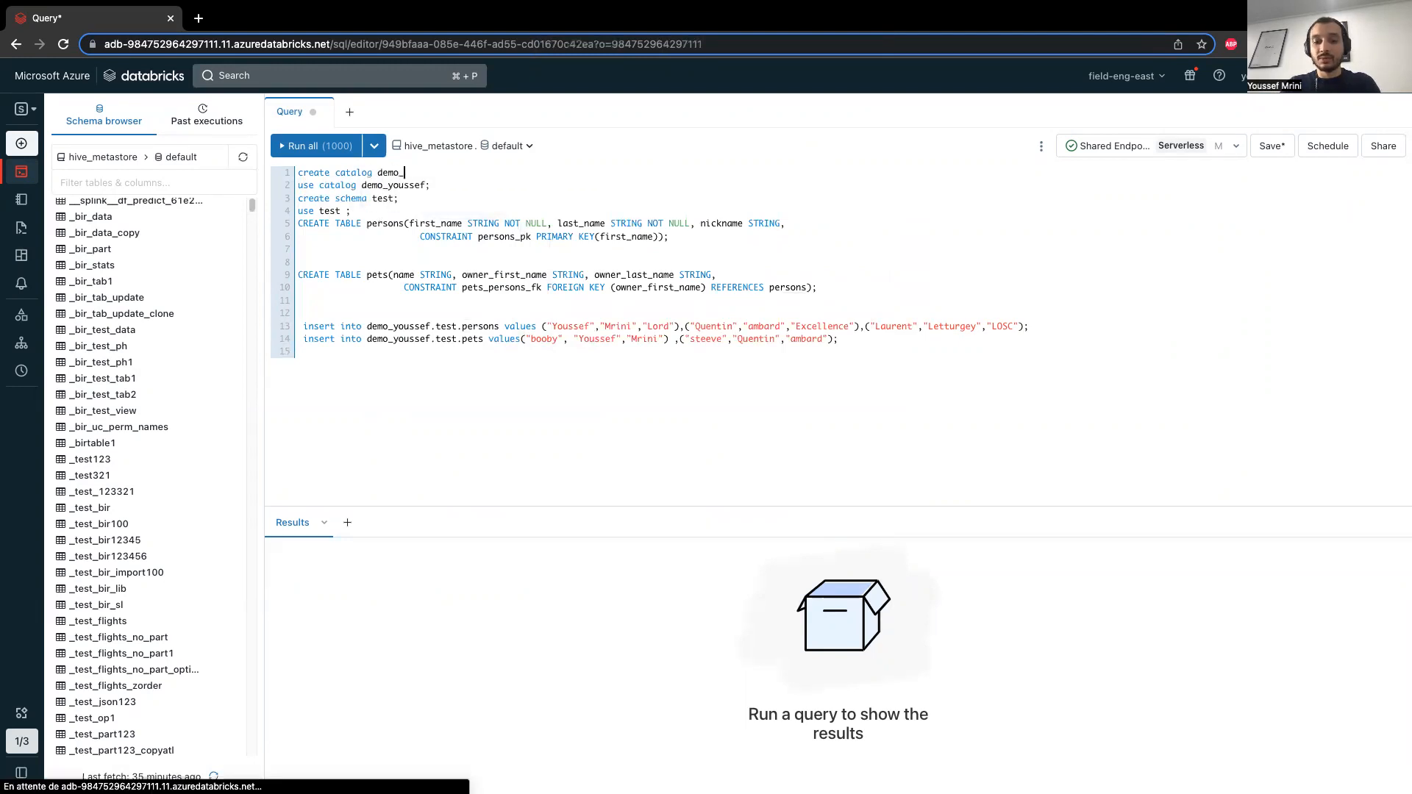
{"action": "type", "text": "youssef;"}
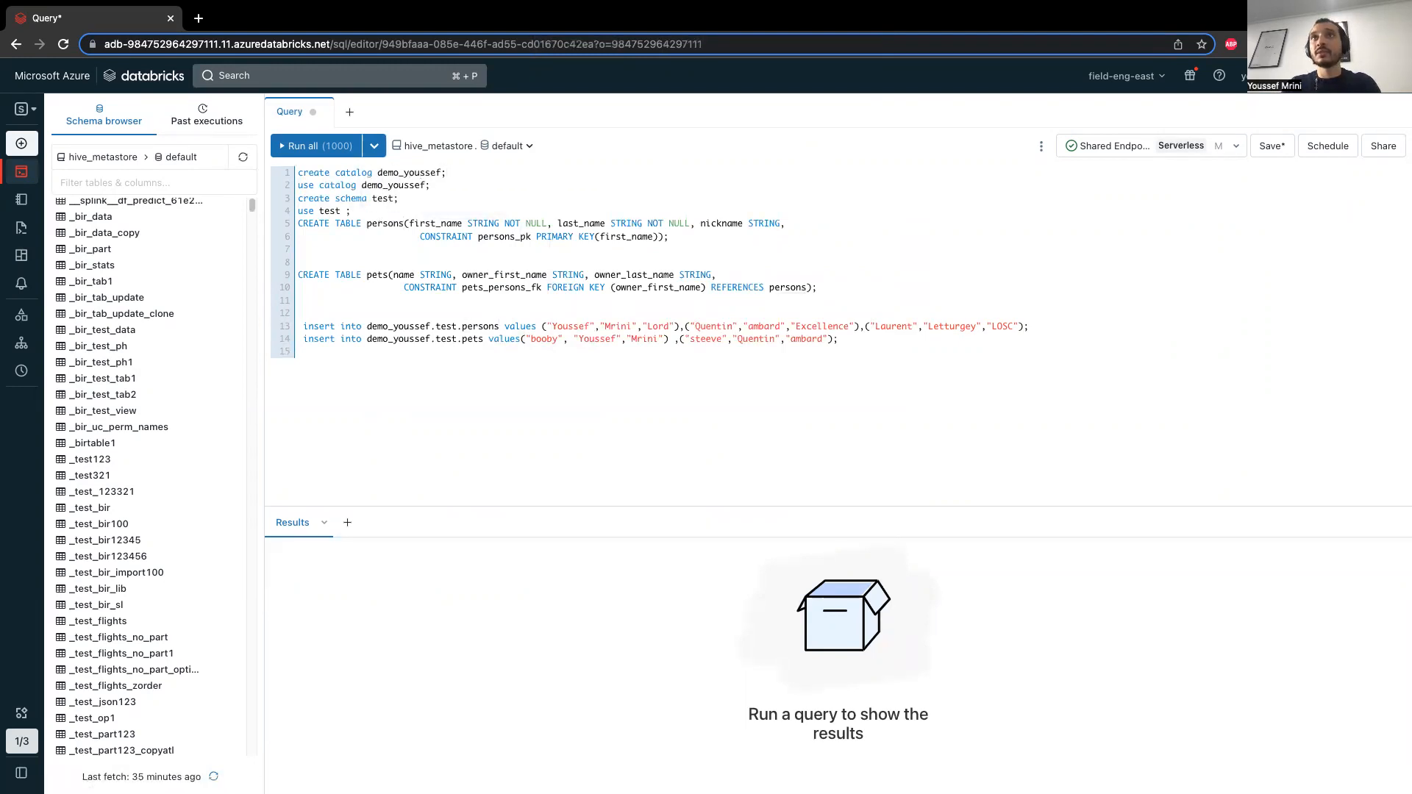
{"action": "left_click", "coordinate": [317, 144]}
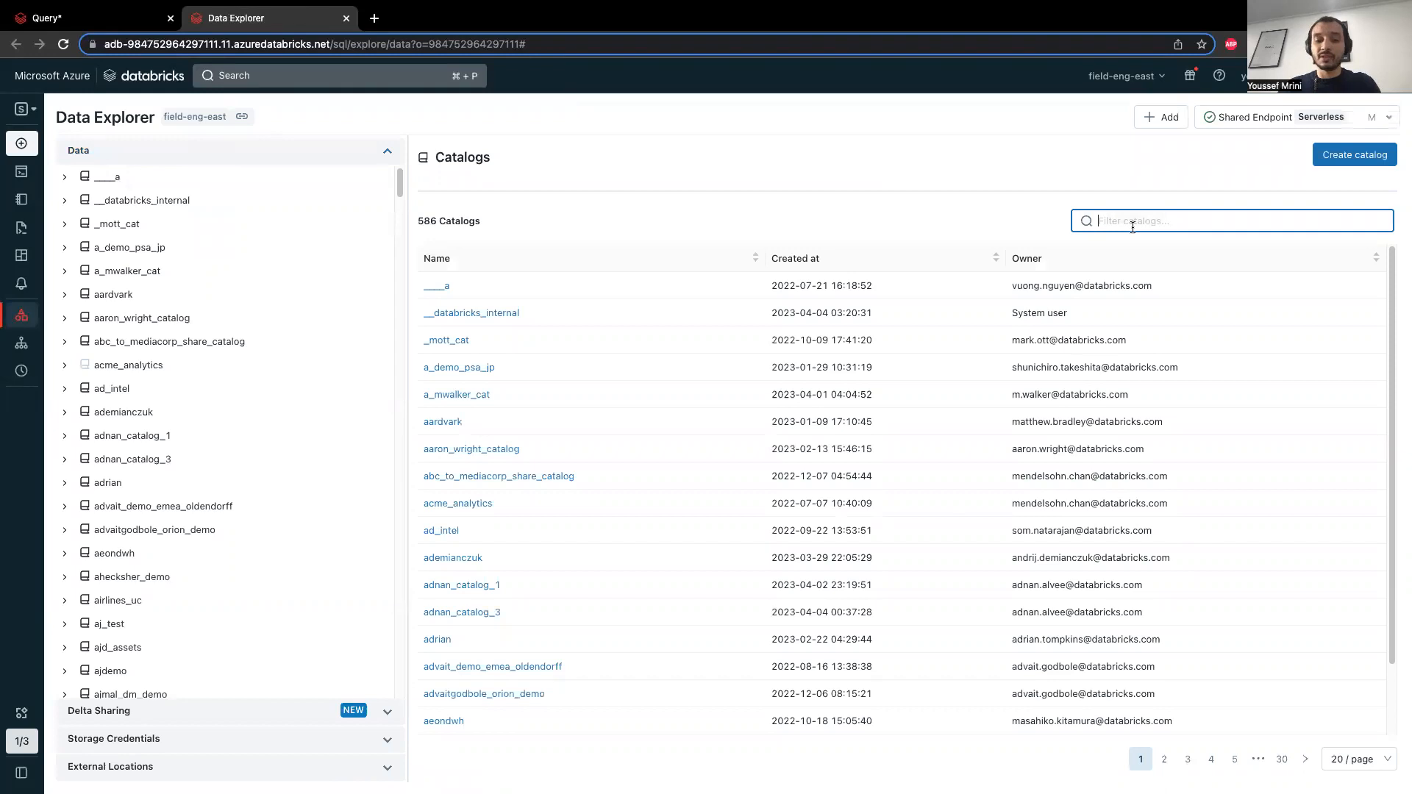
Filter to demo_youssef, open the test schema, and view the persons and pets columns.
{"action": "type", "text": "demo_you"}
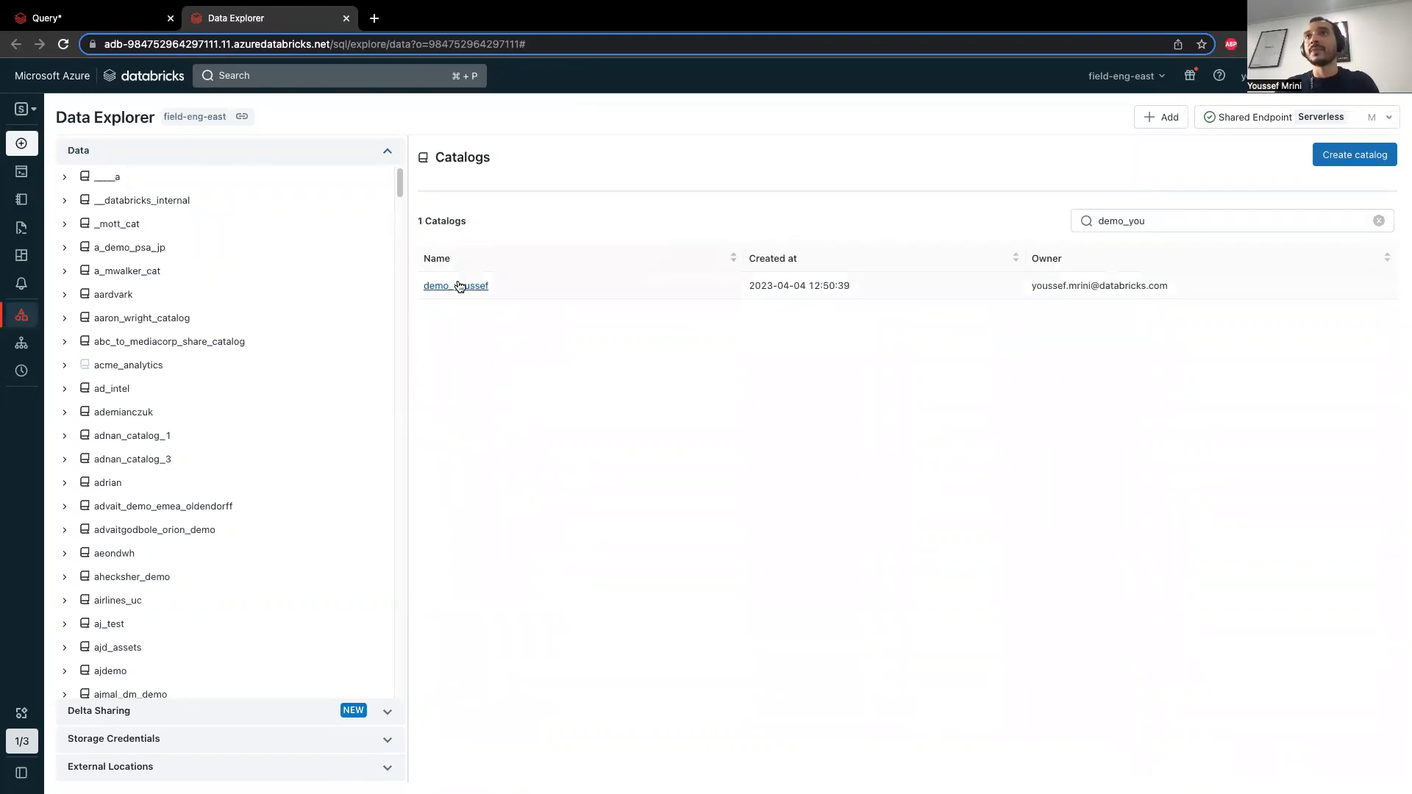
{"action": "left_click", "coordinate": [455, 285]}
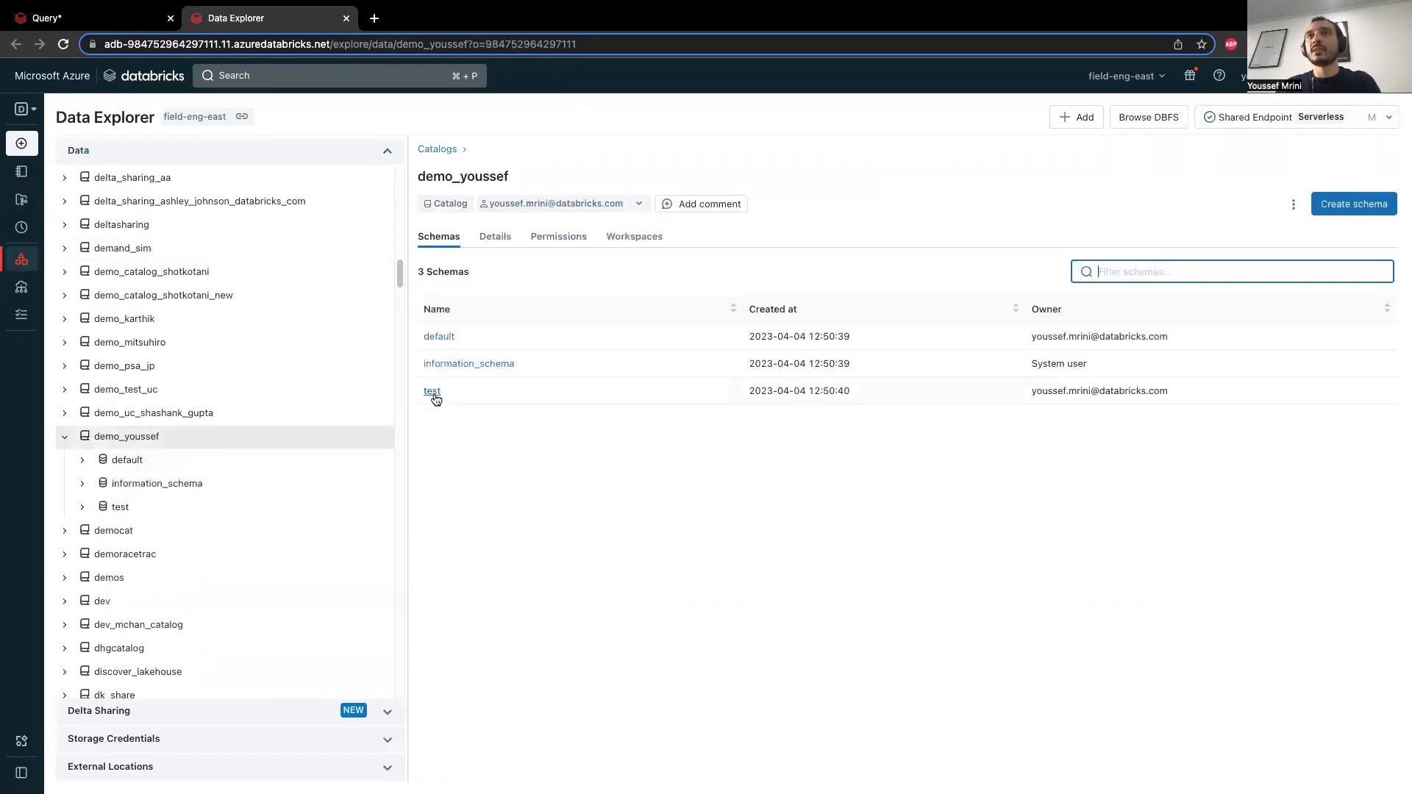
{"action": "left_click", "coordinate": [433, 390]}
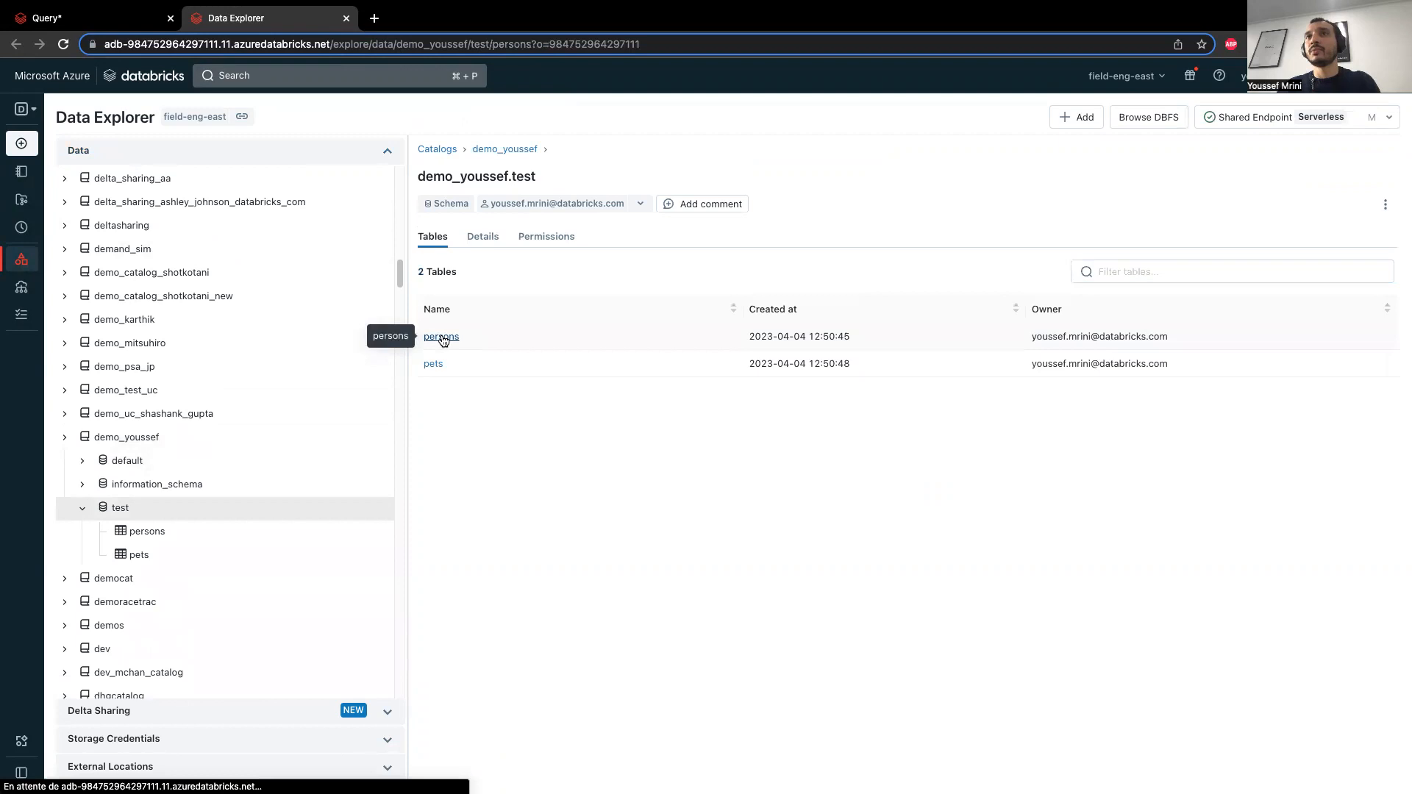
{"action": "left_click", "coordinate": [441, 336]}
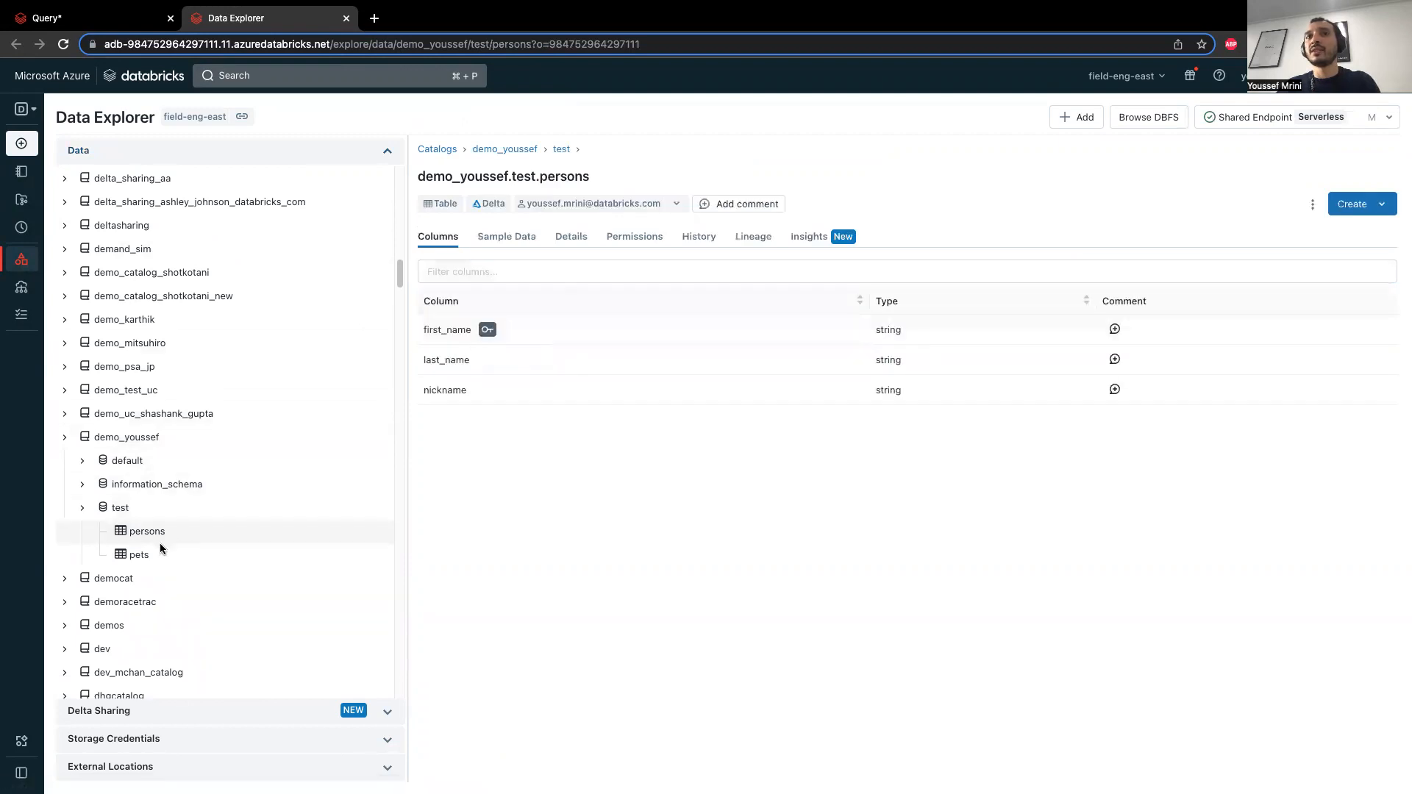
{"action": "left_click", "coordinate": [139, 554]}
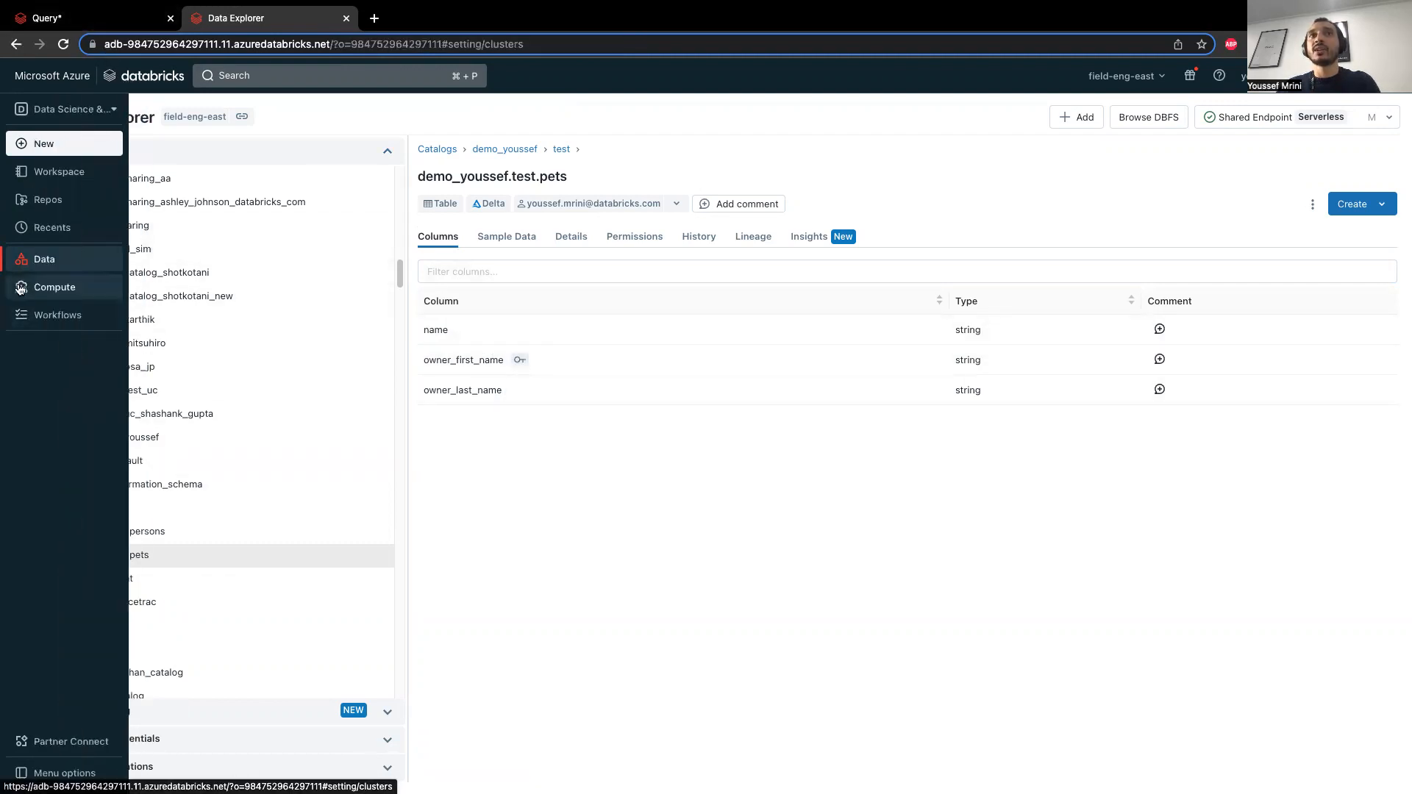
Navigate through Compute to SQL Warehouses and open the youssef warehouse overview.
{"action": "left_click", "coordinate": [53, 286]}
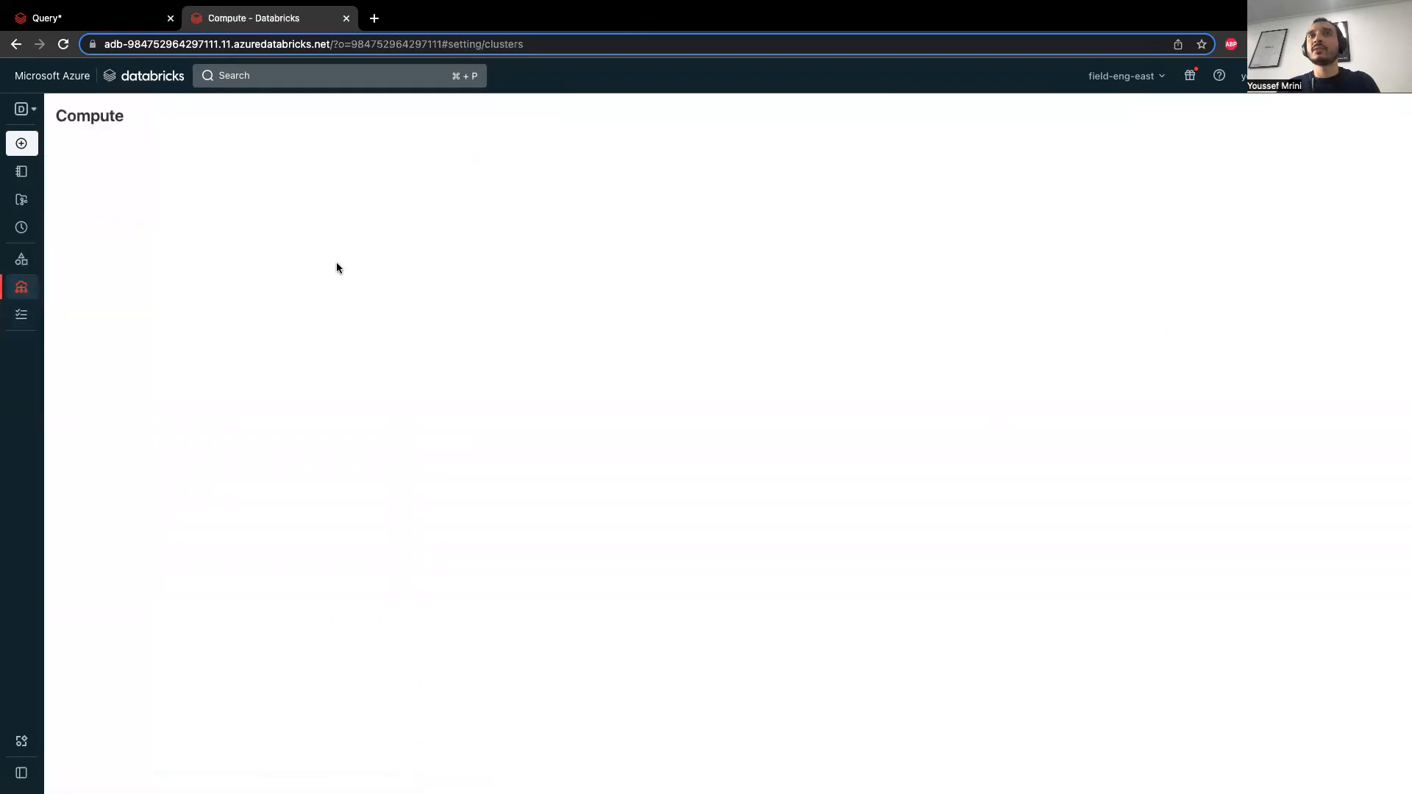
{"action": "left_click", "coordinate": [21, 108]}
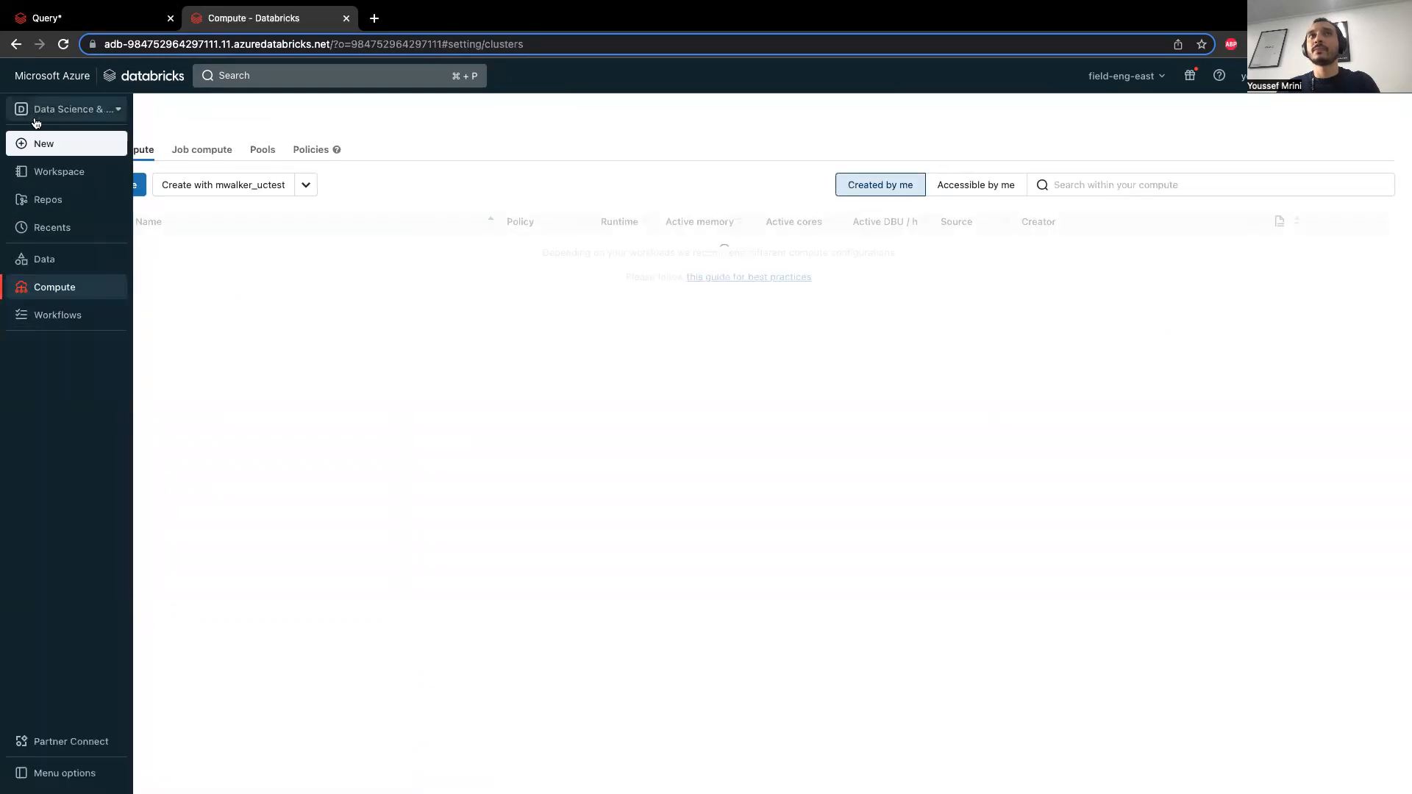
{"action": "left_click", "coordinate": [67, 109]}
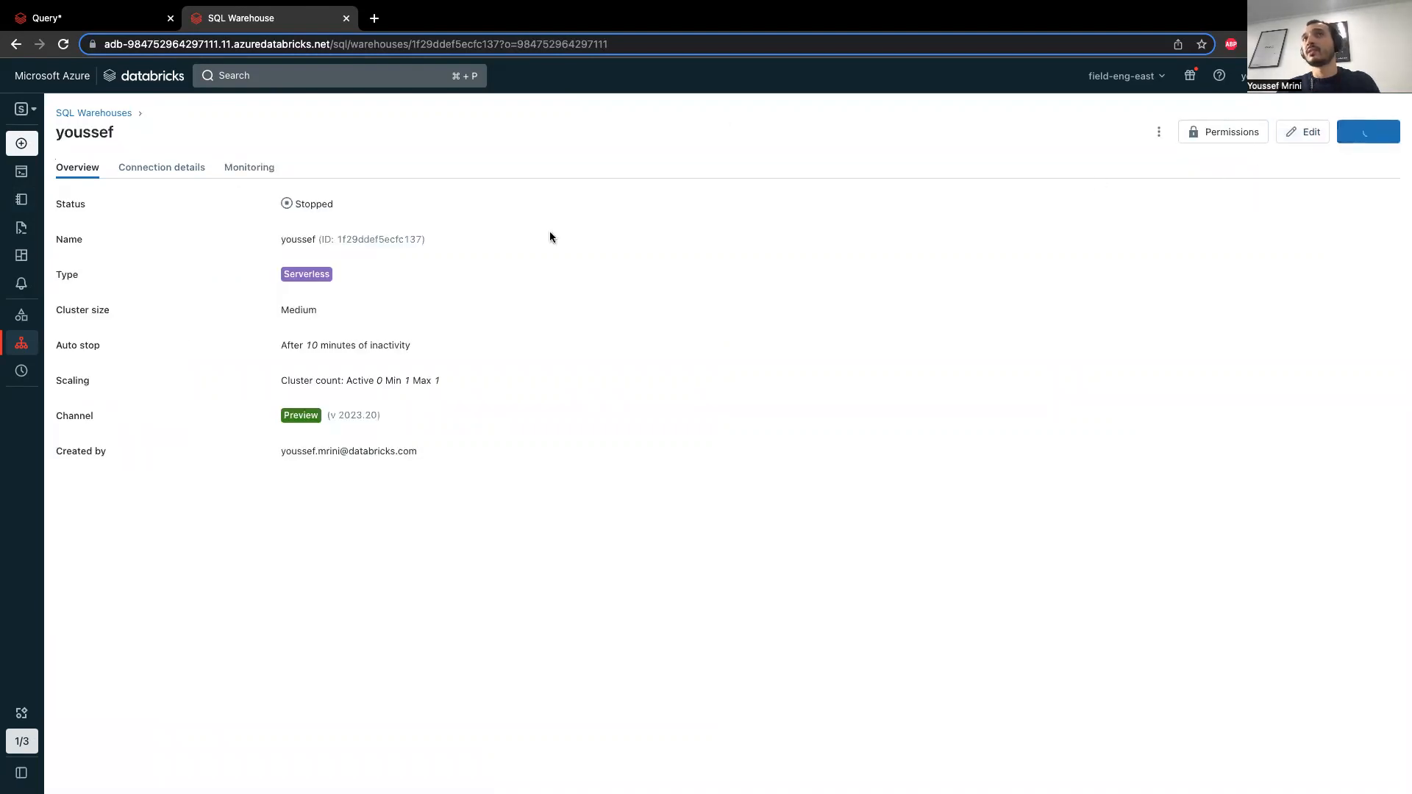
{"action": "left_click", "coordinate": [161, 167]}
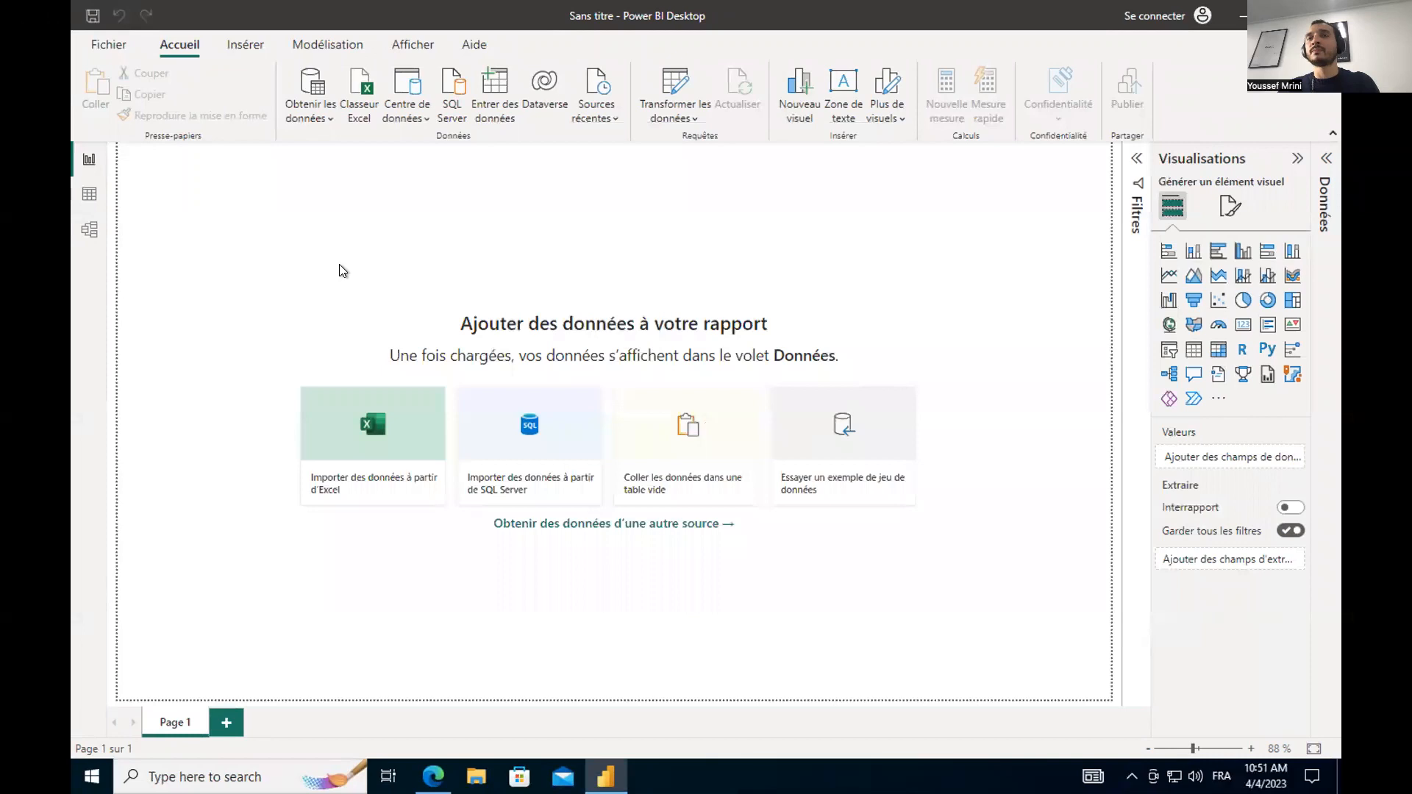
{"action": "mouse_move", "coordinate": [551, 302]}
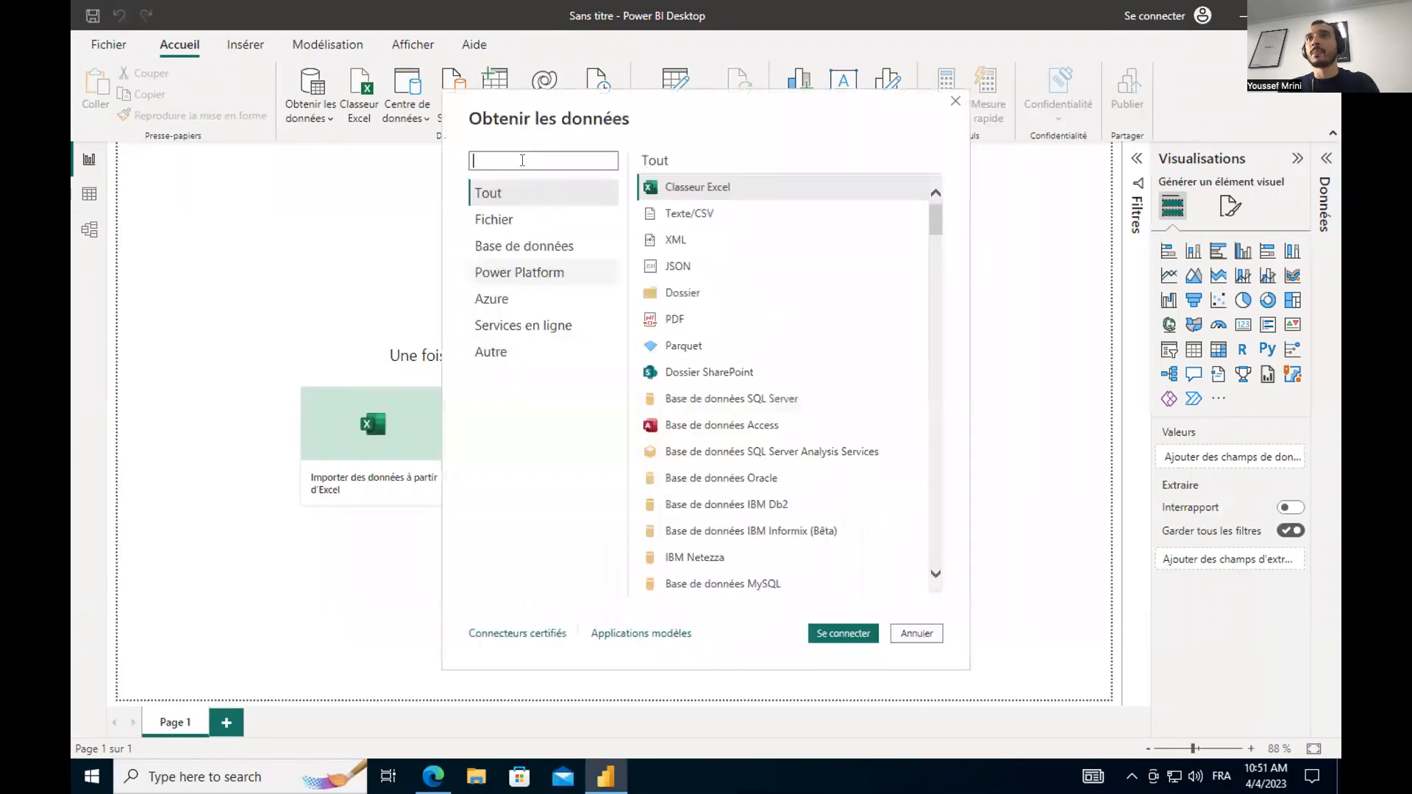
Connect via Azure Databricks with HTTP path /sql/1.0/warehouses/1f29ddef5ecfc137 in DirectQuery mode.
{"action": "type", "text": "databri"}
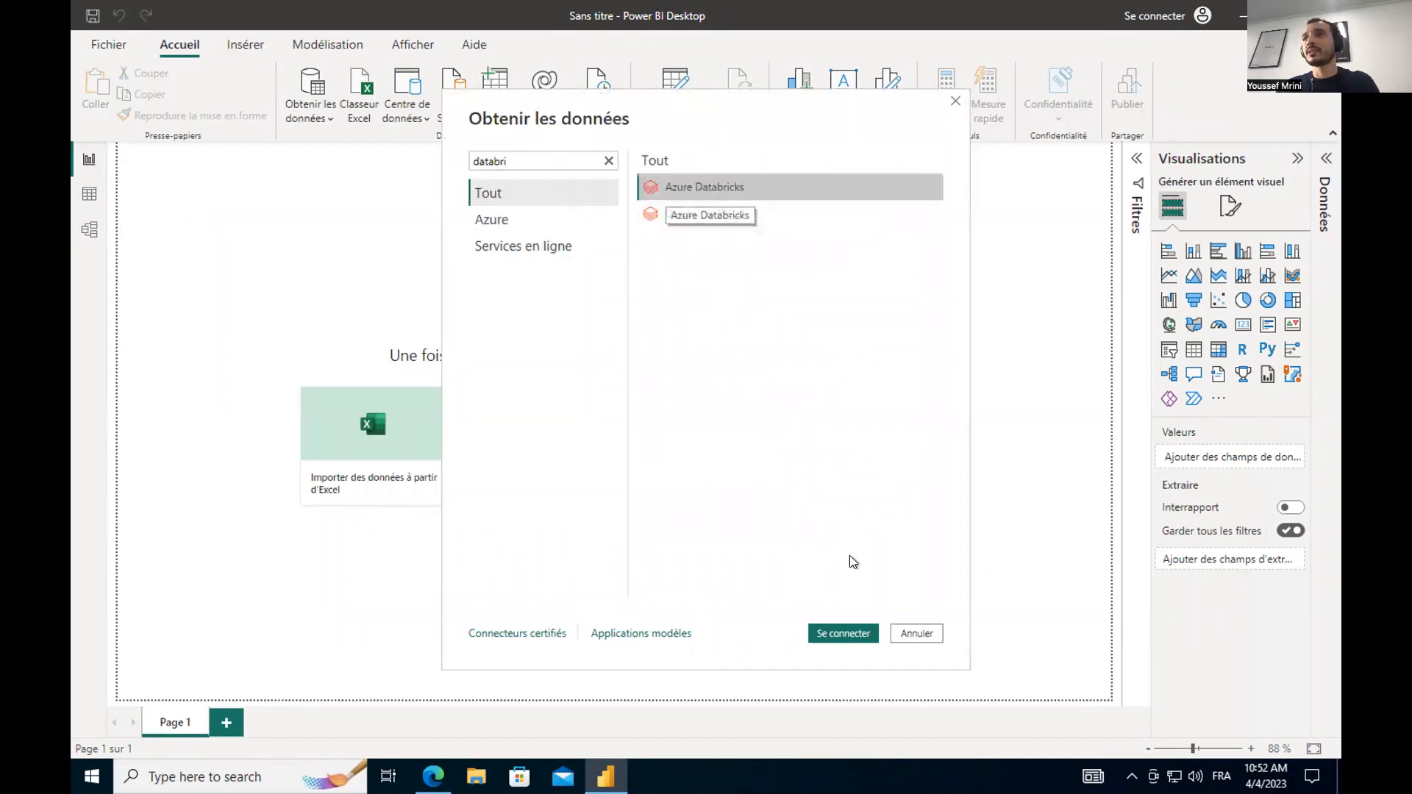
{"action": "left_click", "coordinate": [915, 633]}
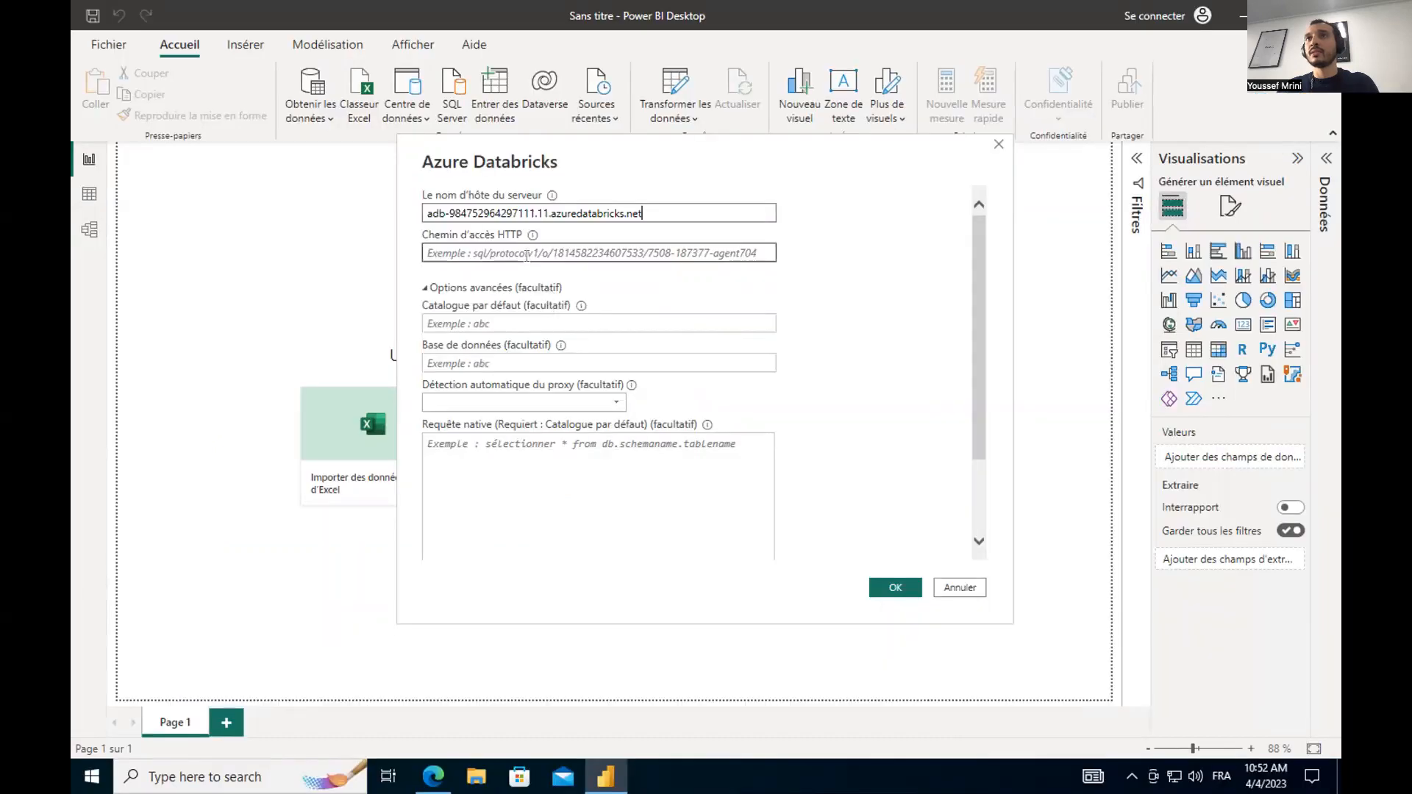
{"action": "type", "text": "/sql/1.0/warehouses/1f29ddef5ecfc137"}
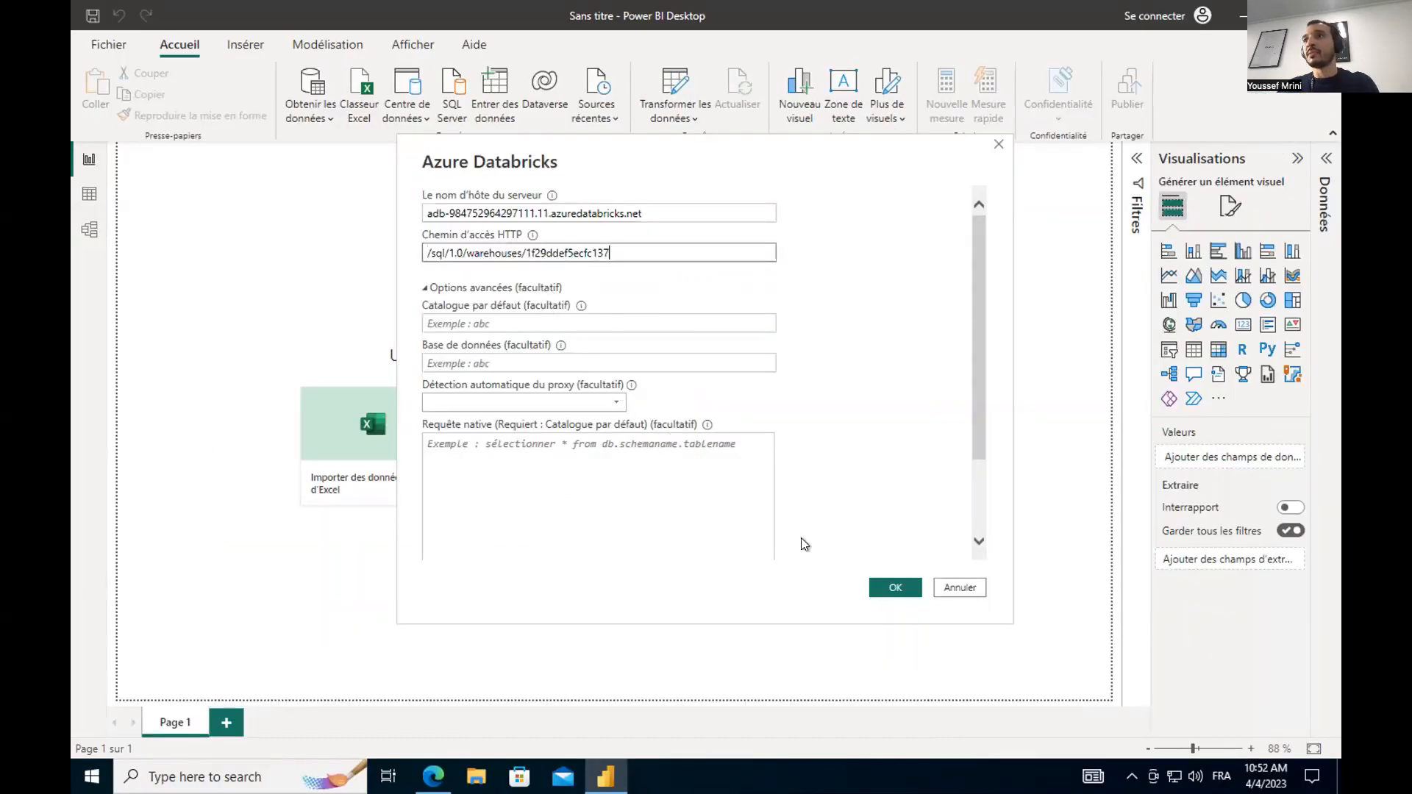
{"action": "scroll", "scroll_direction": "down", "scroll_amount": 3}
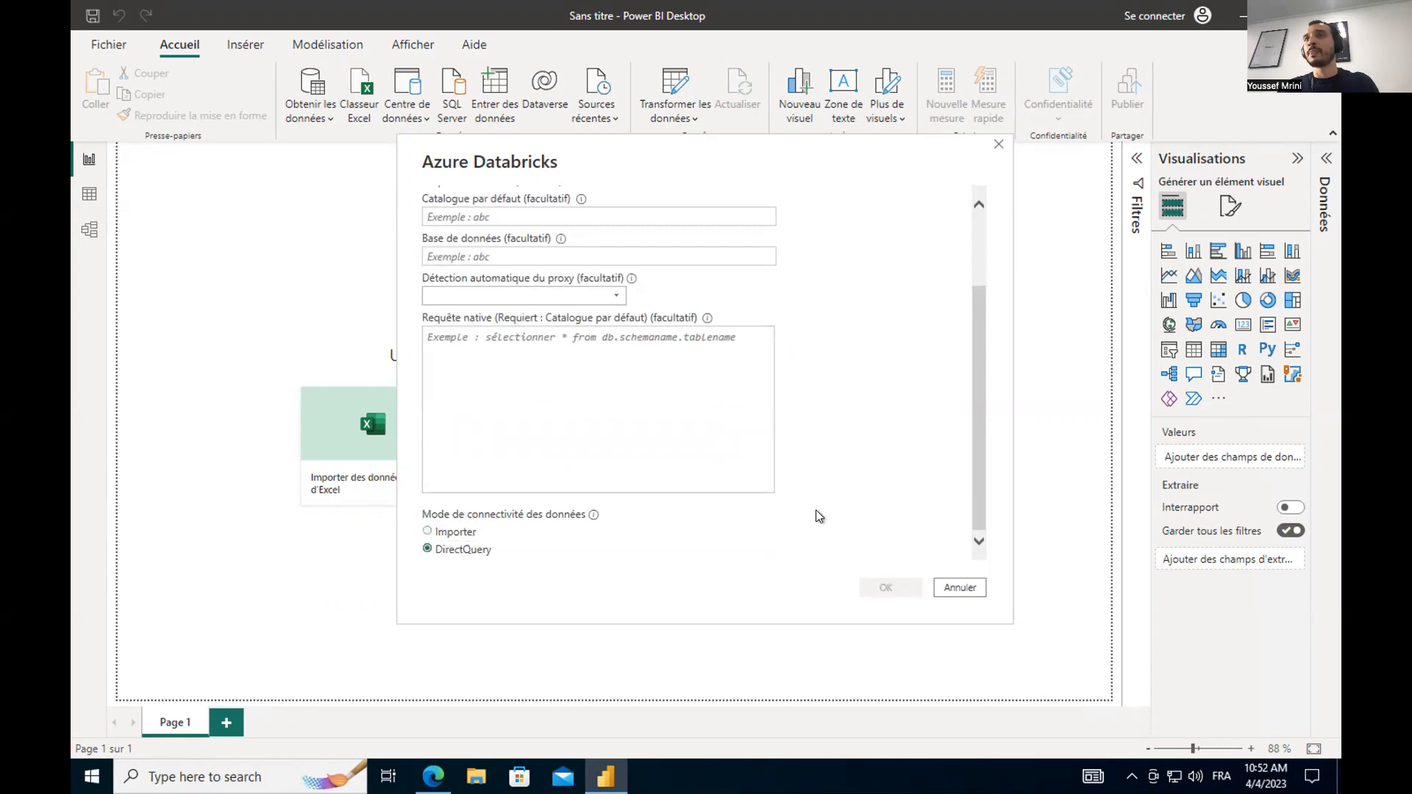
{"action": "left_click", "coordinate": [959, 587]}
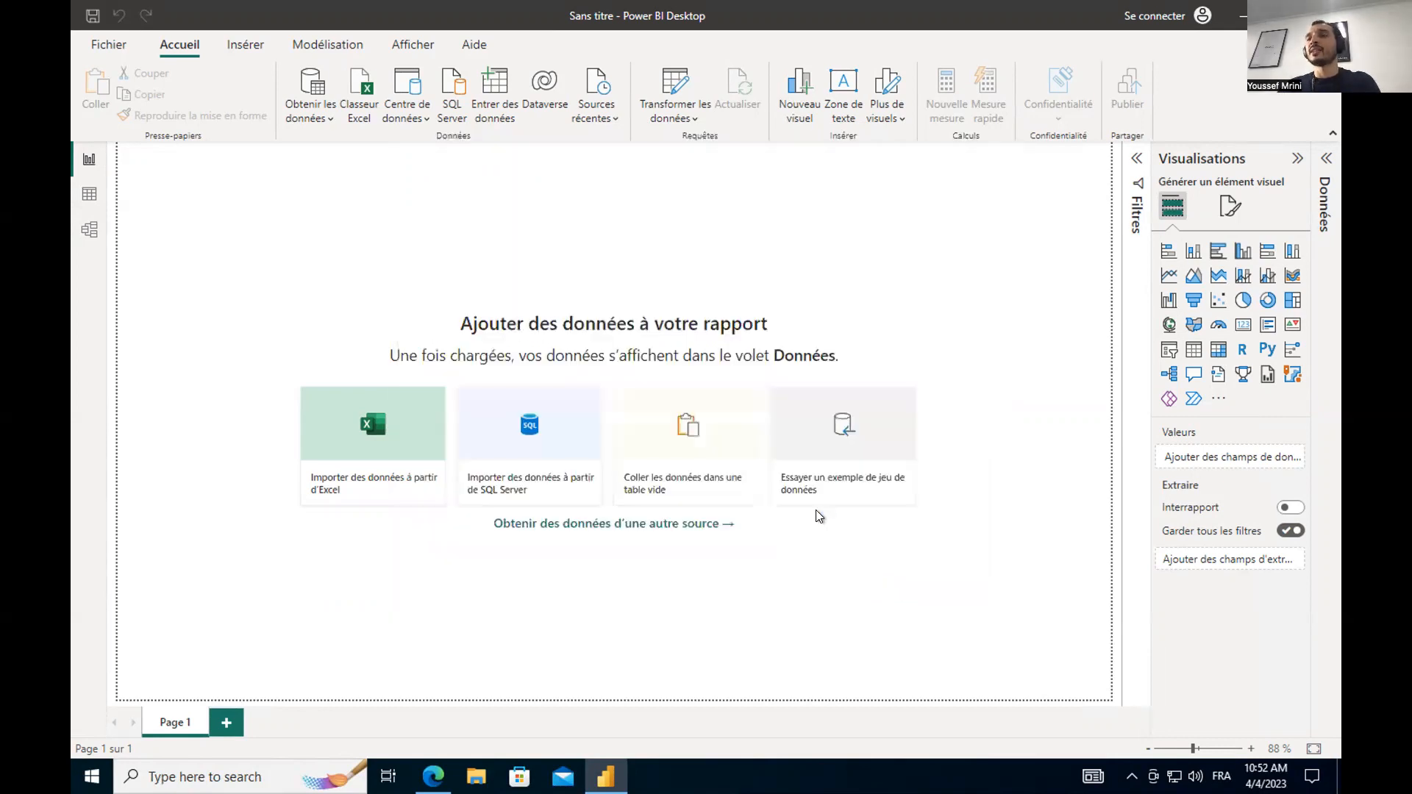
{"action": "mouse_move", "coordinate": [486, 381]}
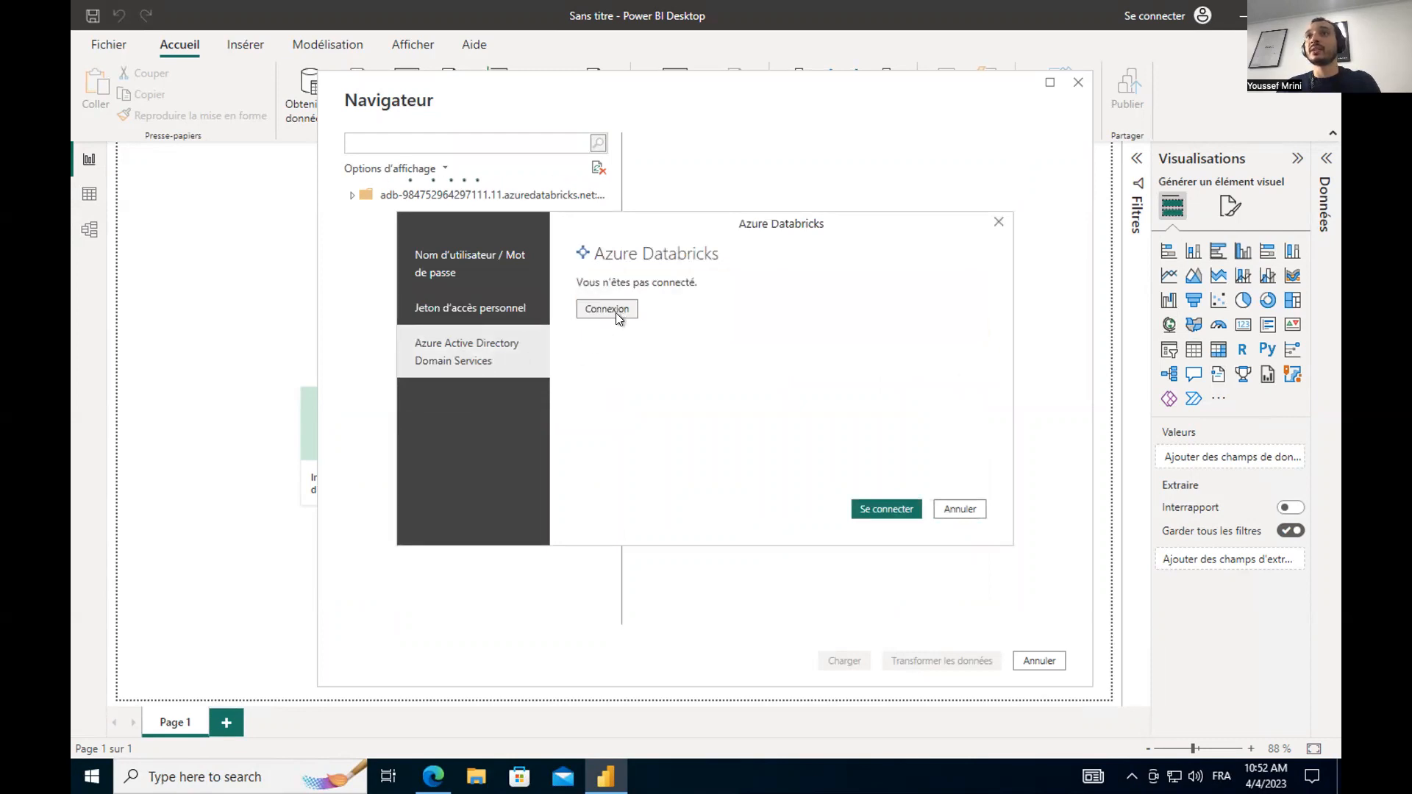
Sign in with Azure Active Directory, approve the Okta push, and connect.
{"action": "left_click", "coordinate": [606, 309]}
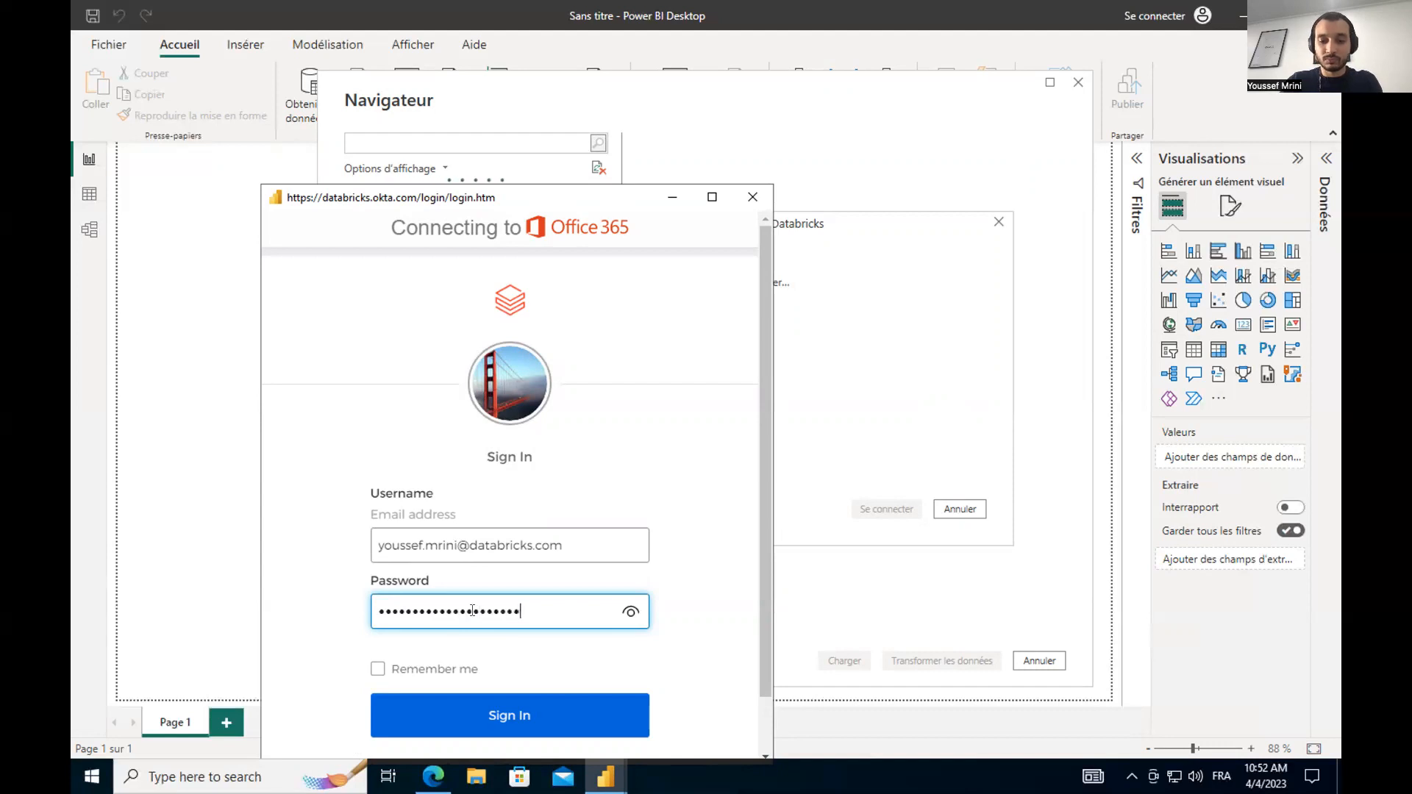
{"action": "left_click", "coordinate": [509, 715]}
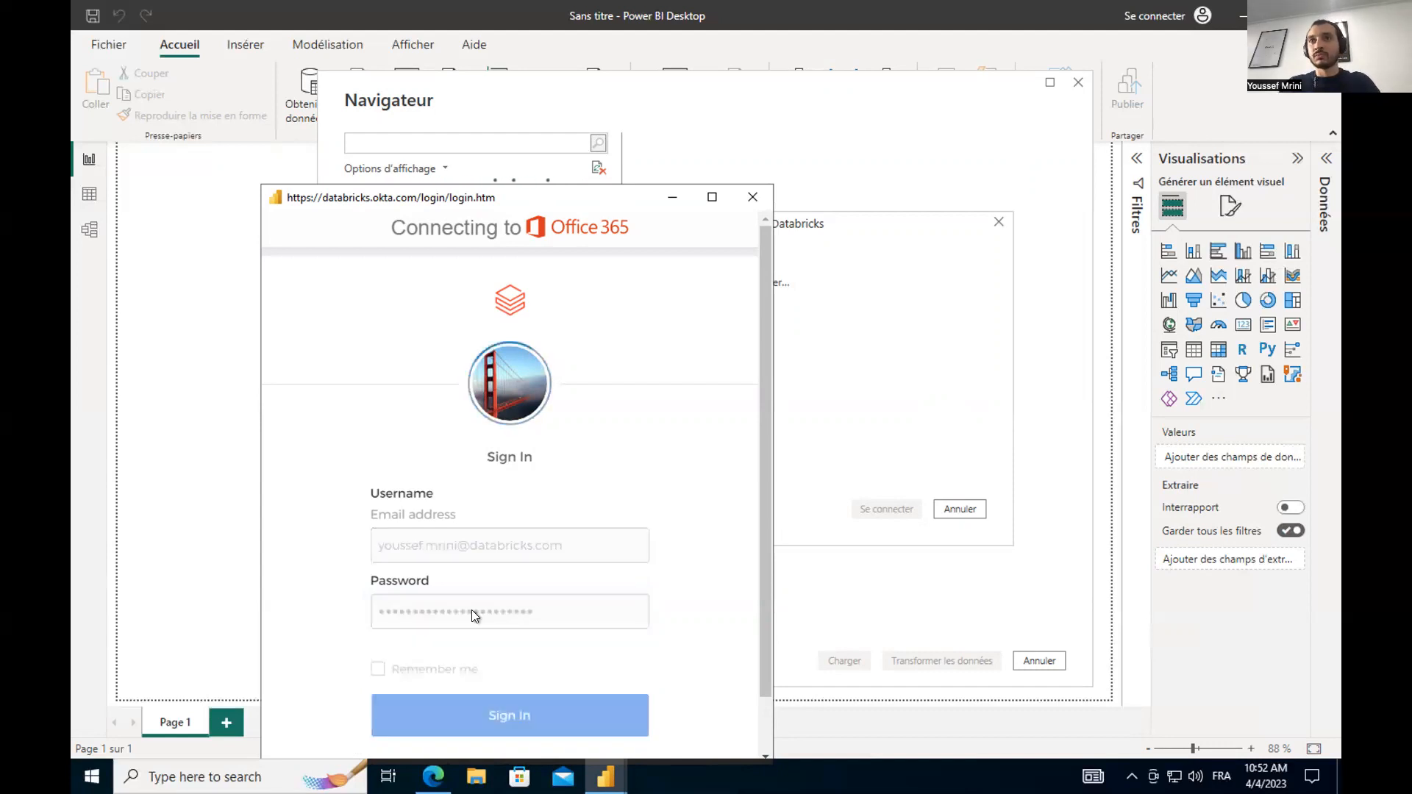
{"action": "left_click", "coordinate": [509, 715]}
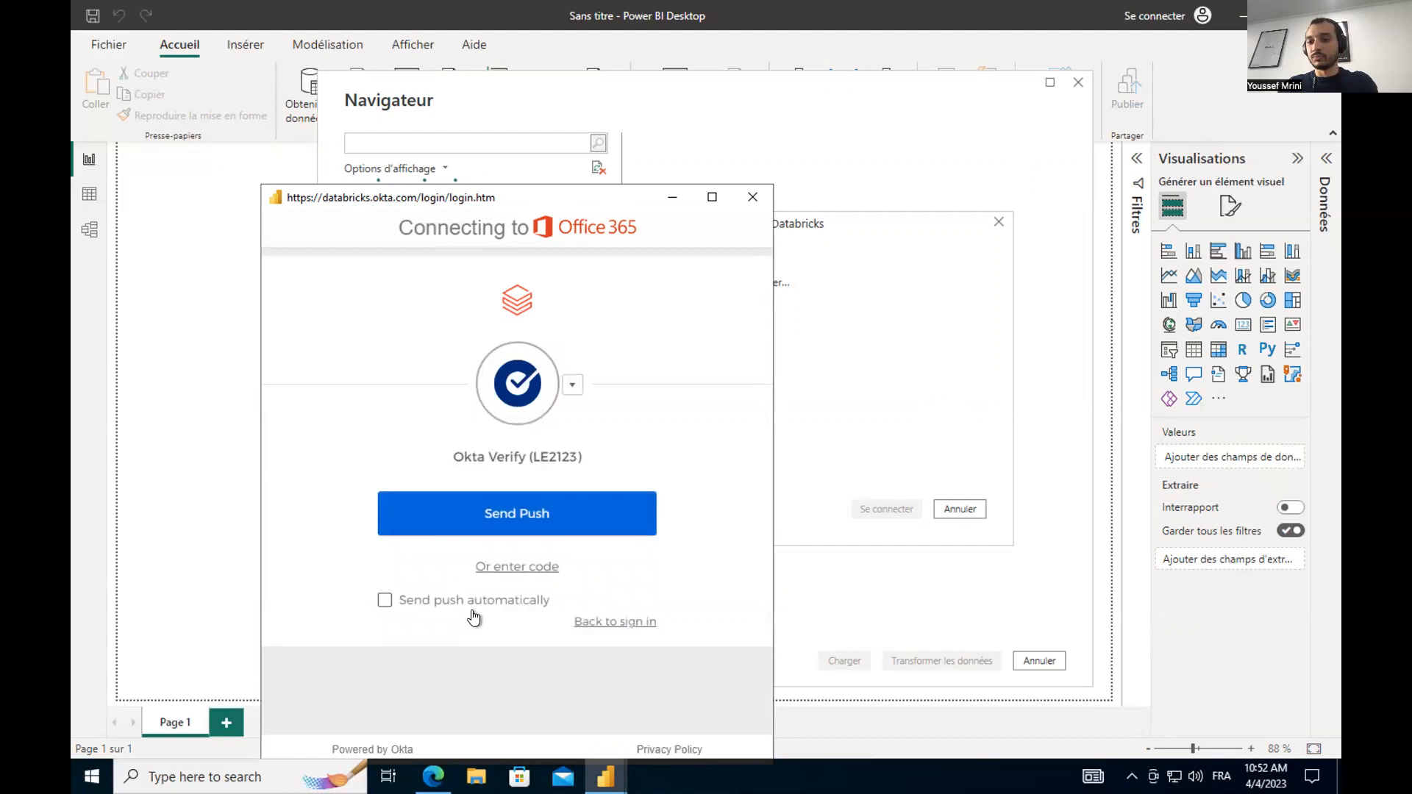
{"action": "left_click", "coordinate": [517, 513]}
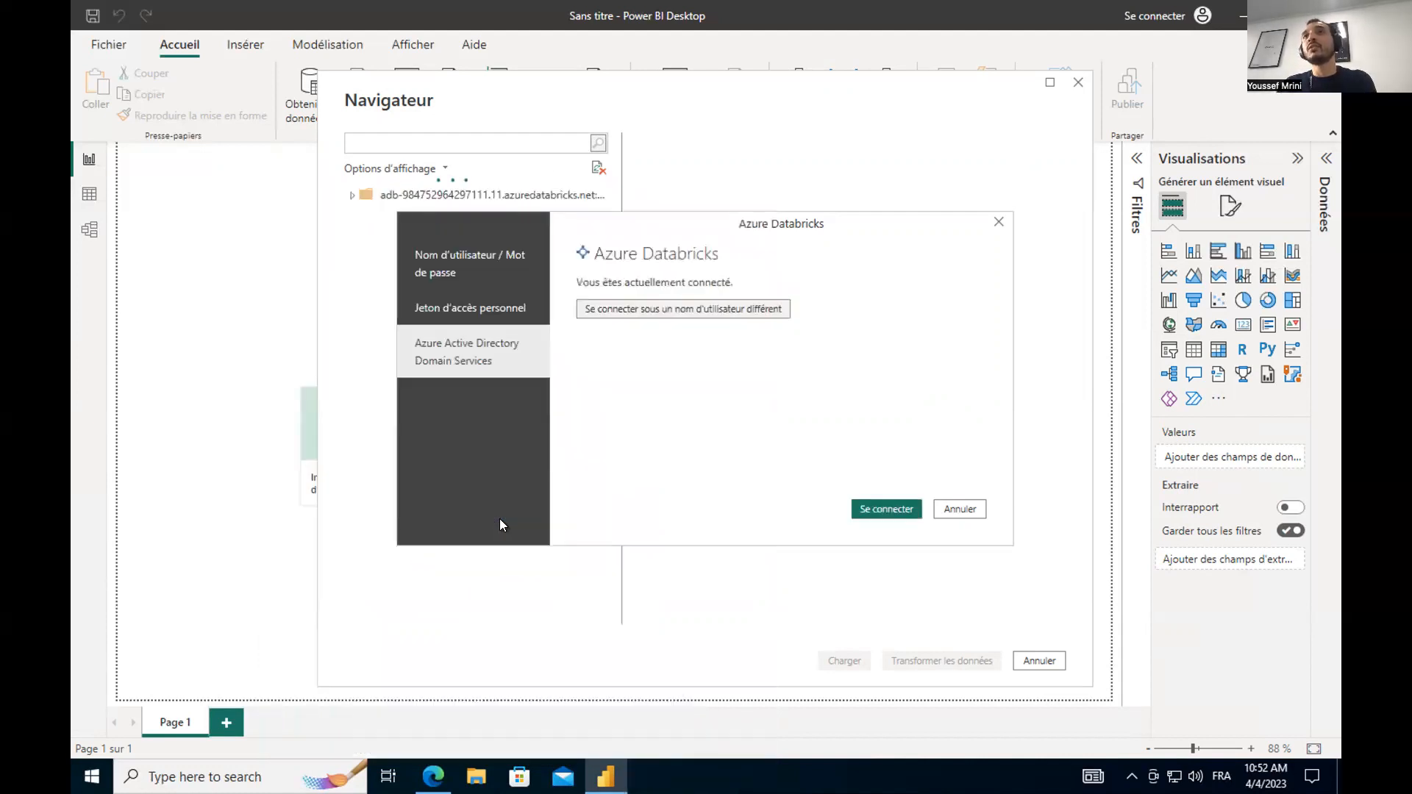
{"action": "left_click", "coordinate": [886, 509]}
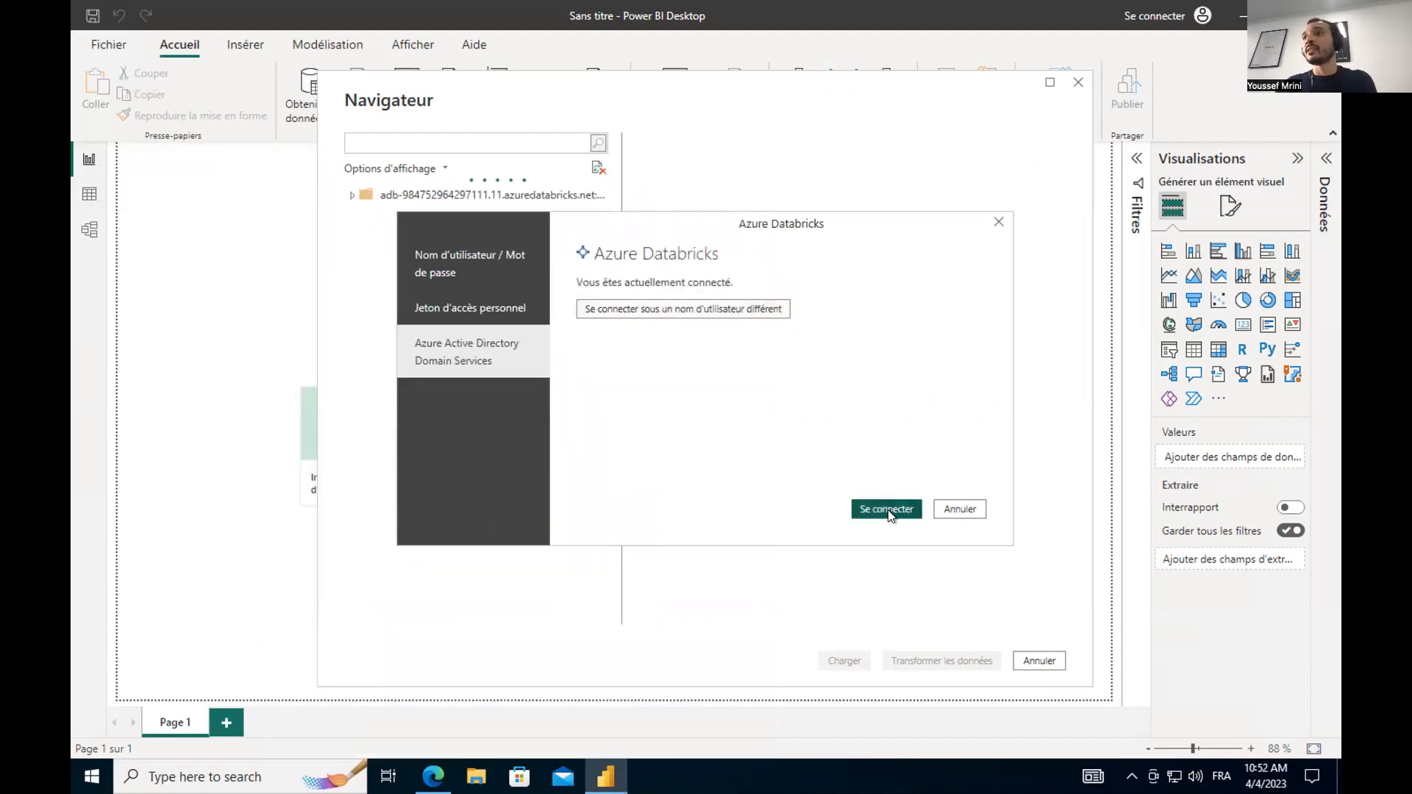
{"action": "left_click", "coordinate": [885, 509]}
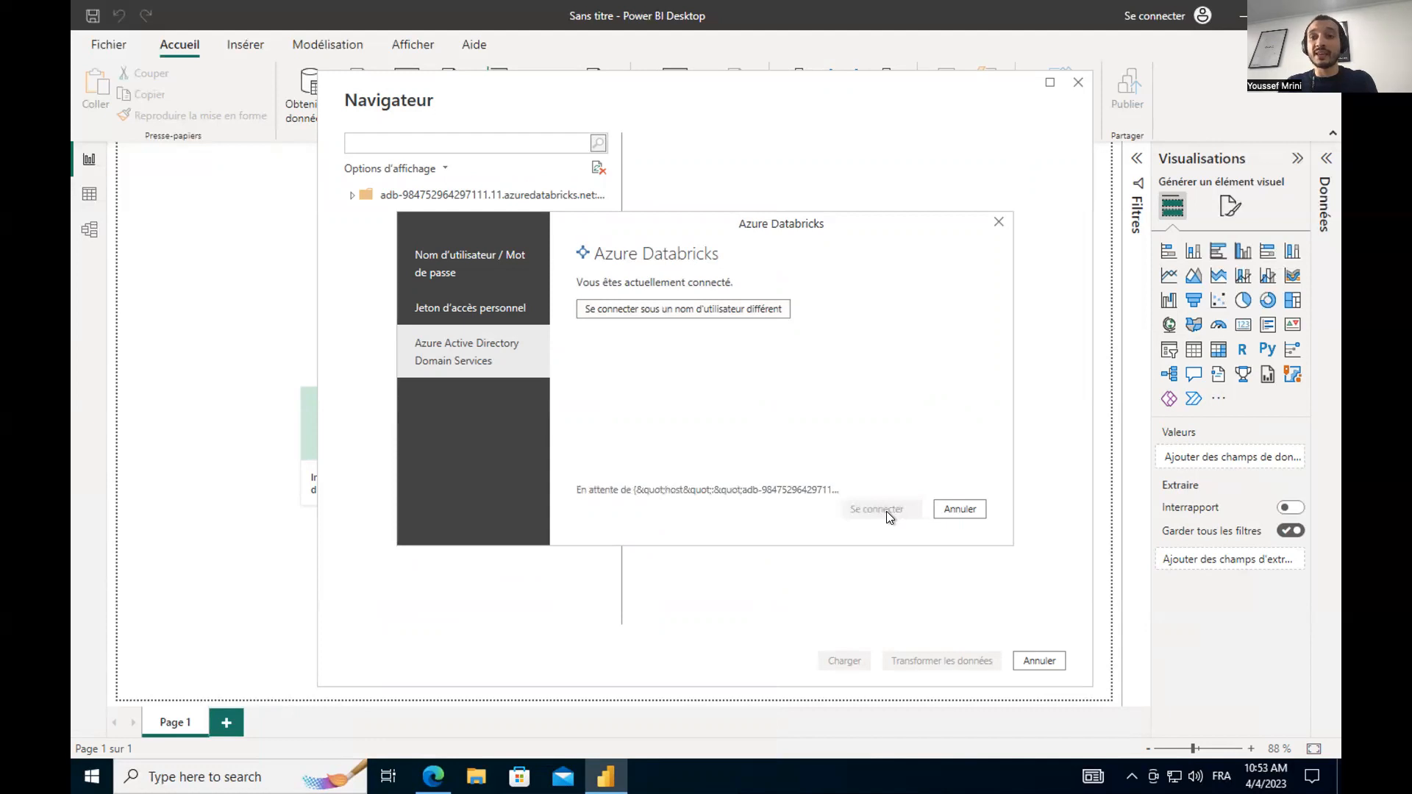
{"action": "left_click", "coordinate": [881, 509]}
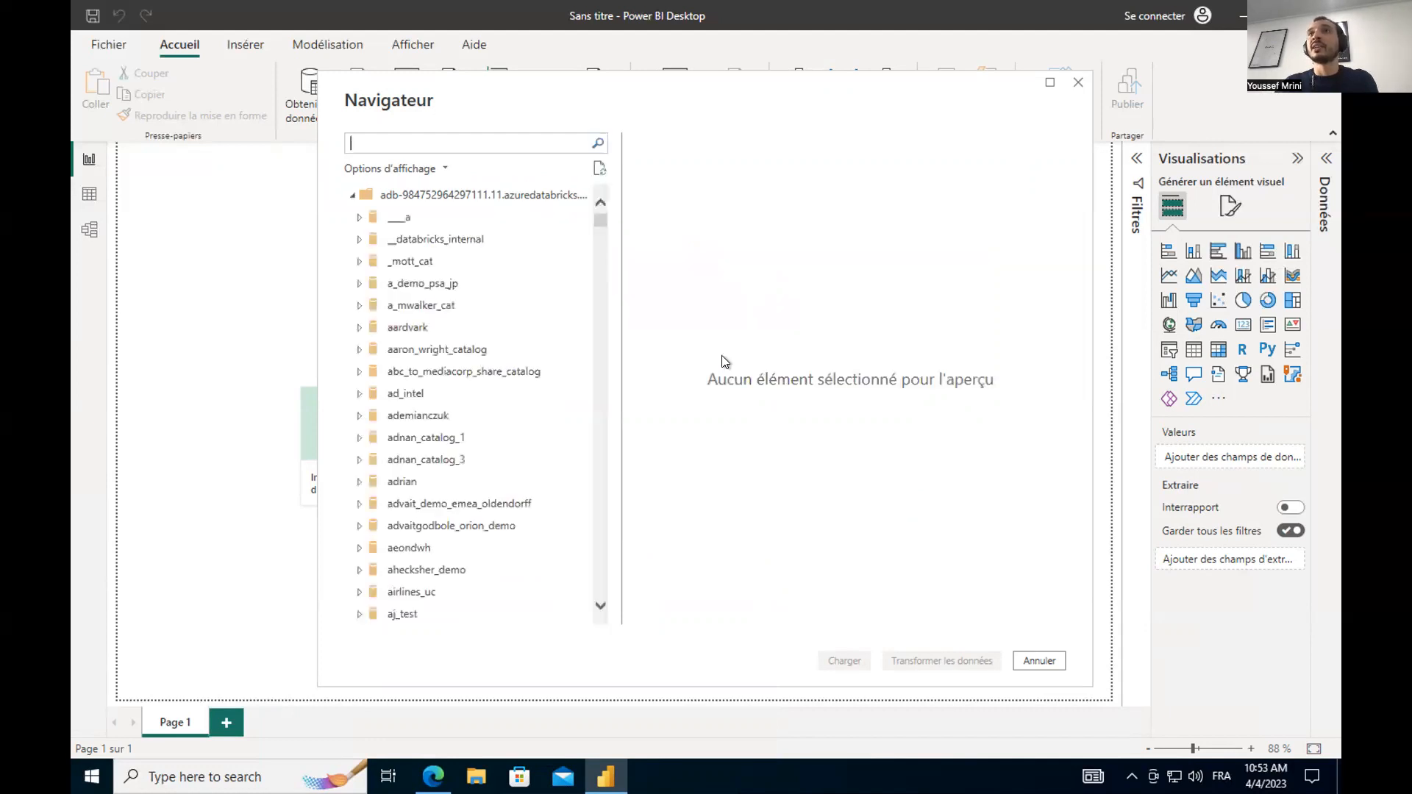
In Navigator, find demo_youssef, expand its test schema, and select the persons table.
{"action": "left_click", "coordinate": [469, 142]}
{"action": "type", "text": "demo_you"}
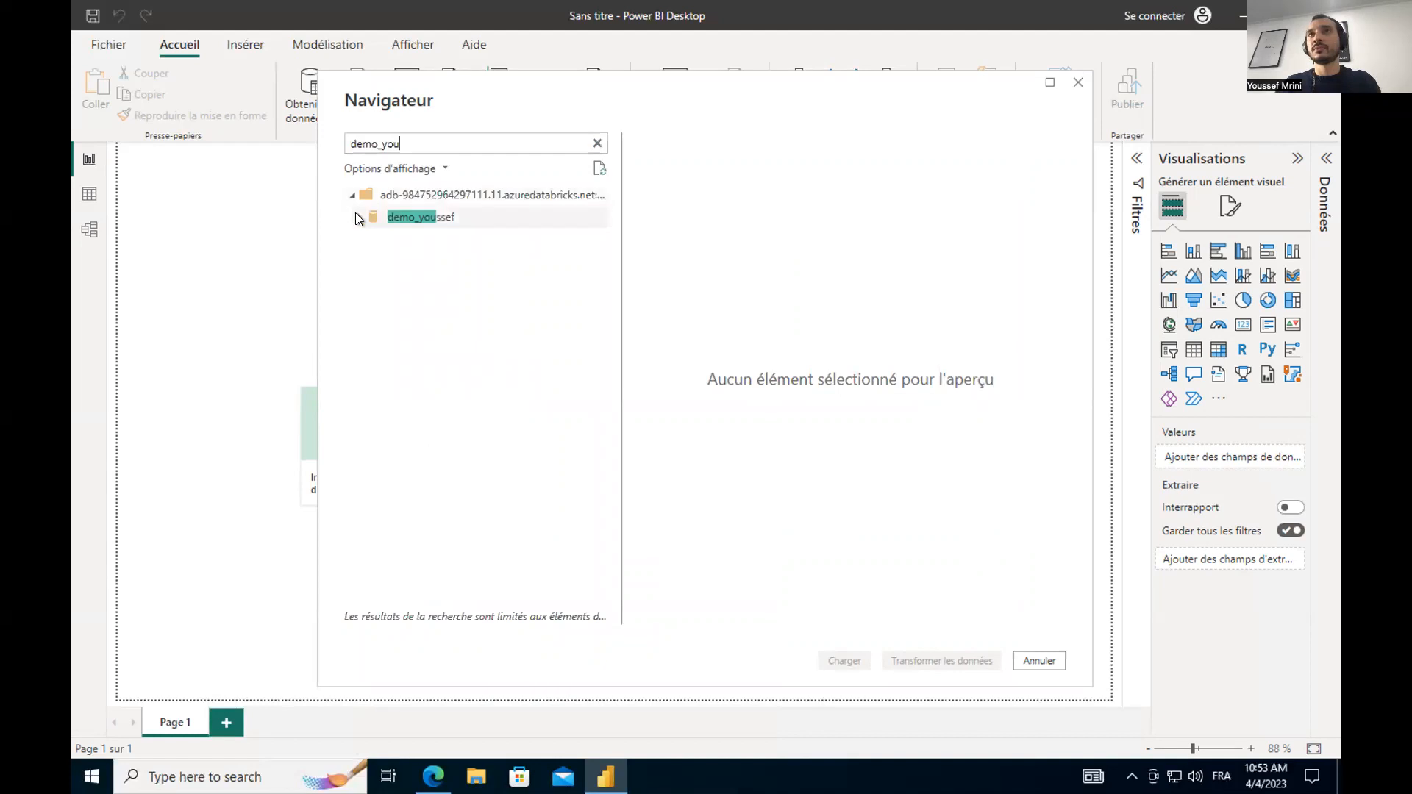
{"action": "left_click", "coordinate": [596, 144]}
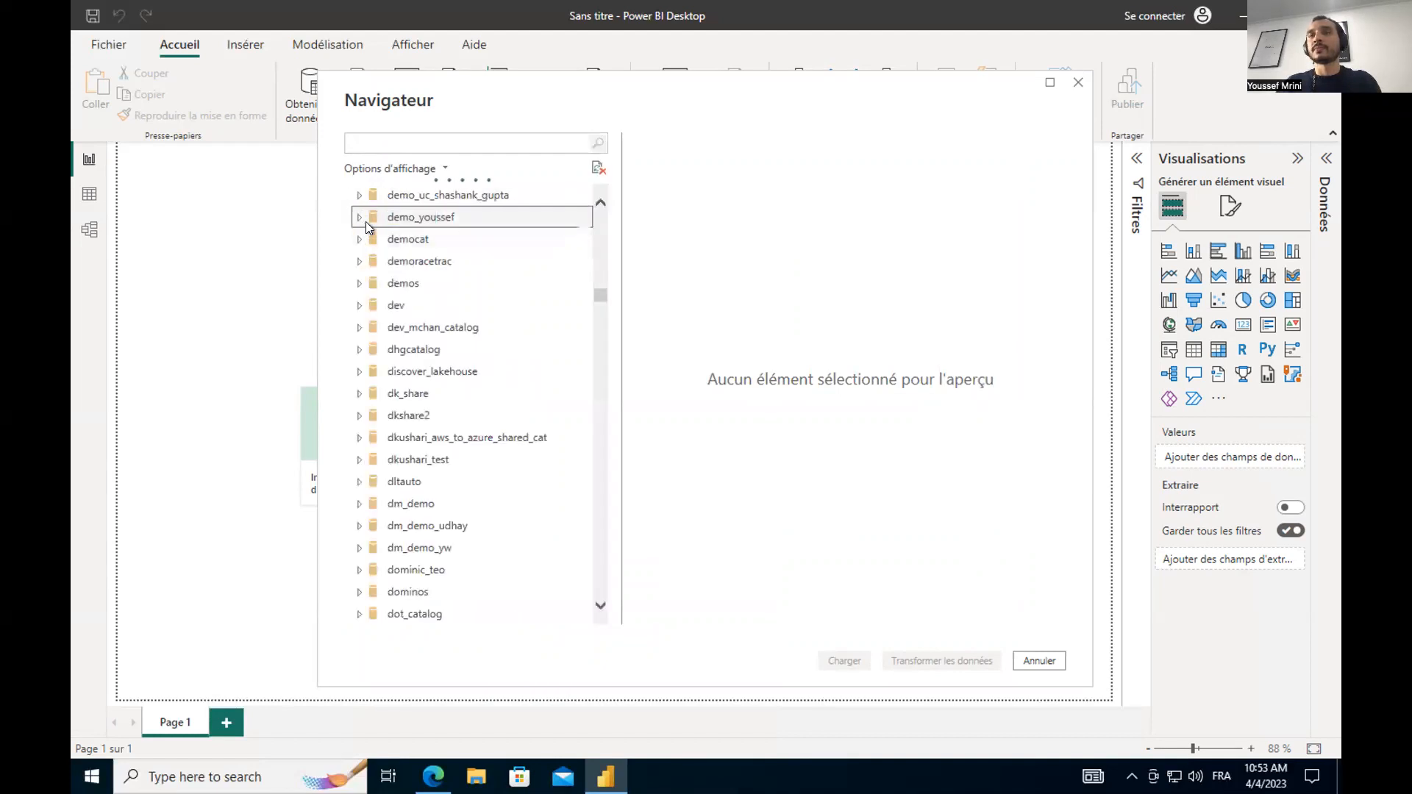
{"action": "left_click", "coordinate": [359, 217]}
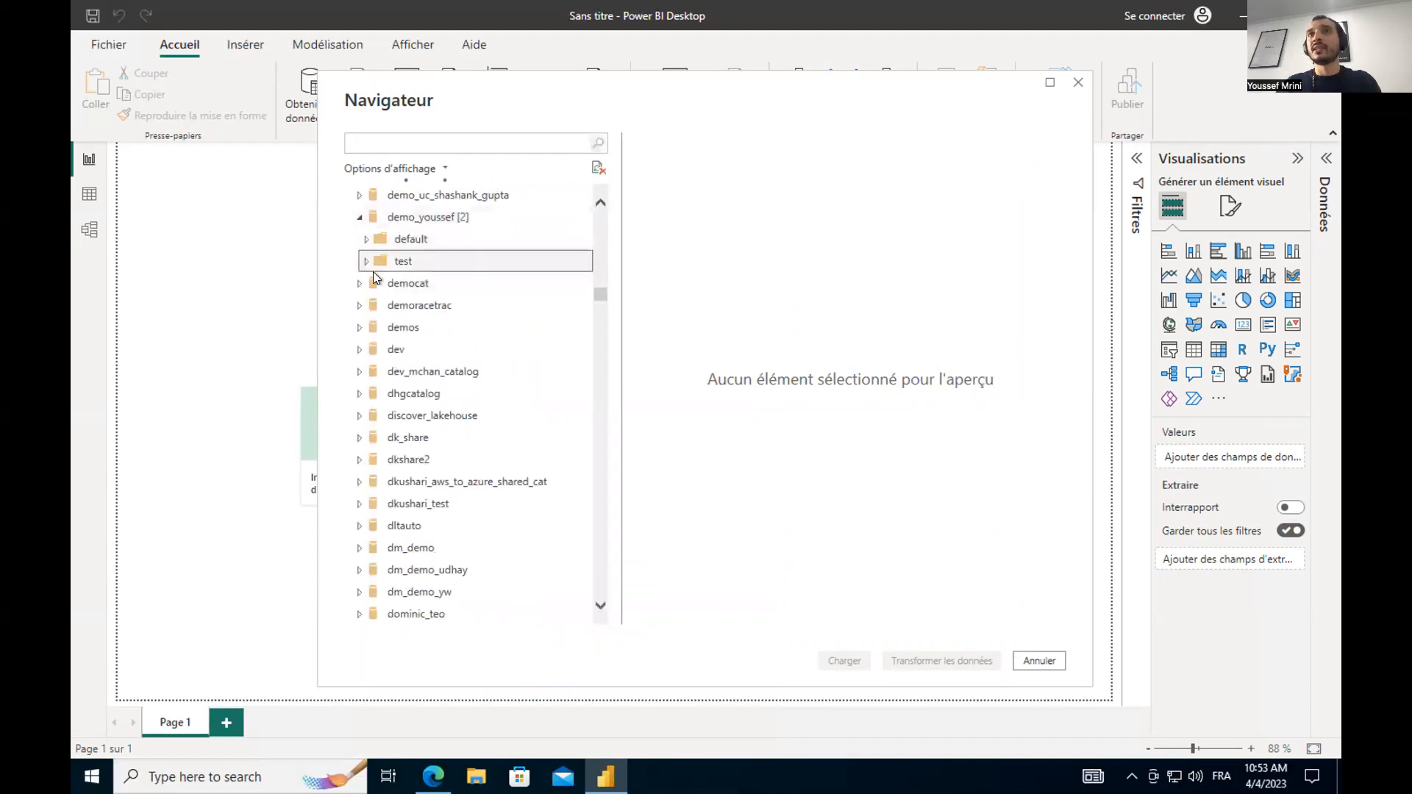
{"action": "left_click", "coordinate": [366, 260]}
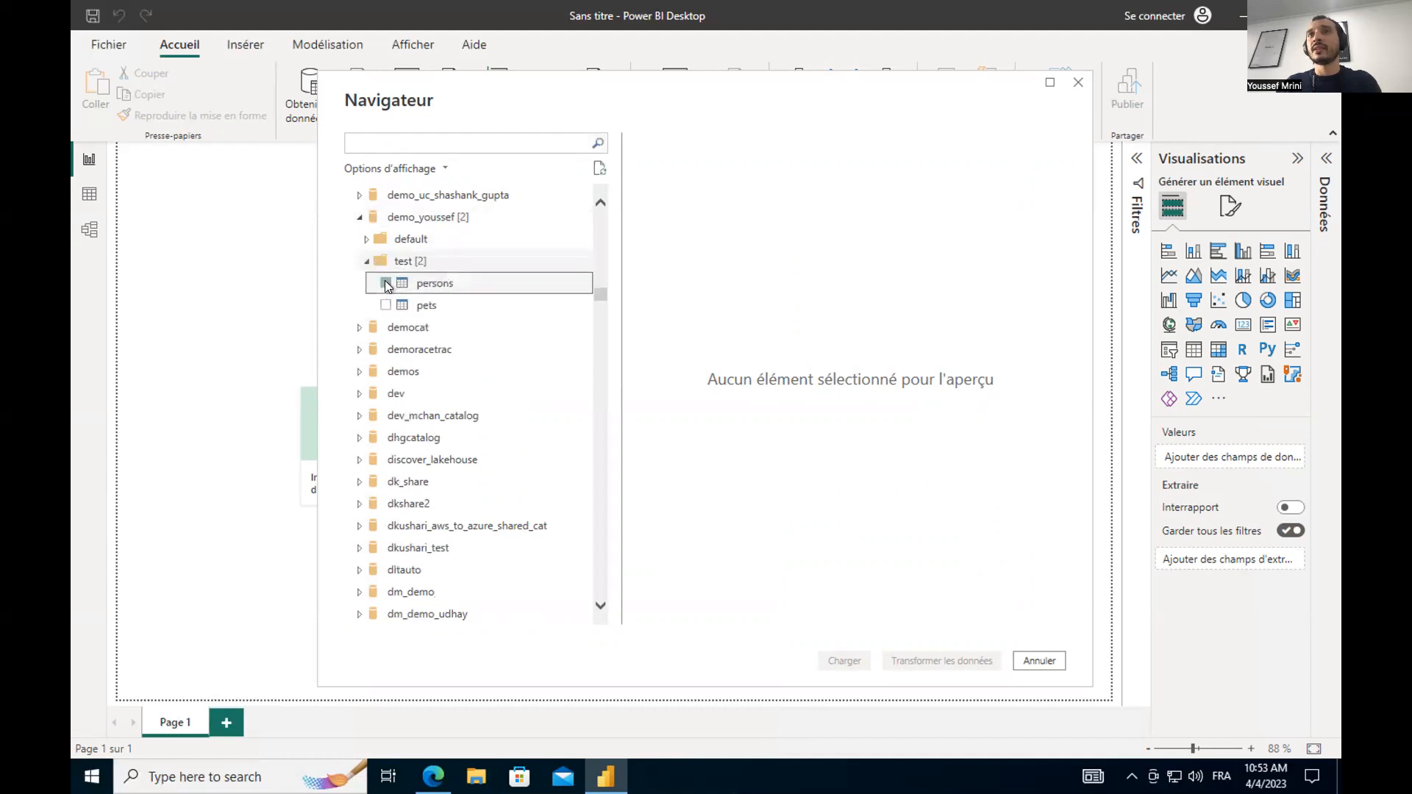
{"action": "left_click", "coordinate": [386, 304]}
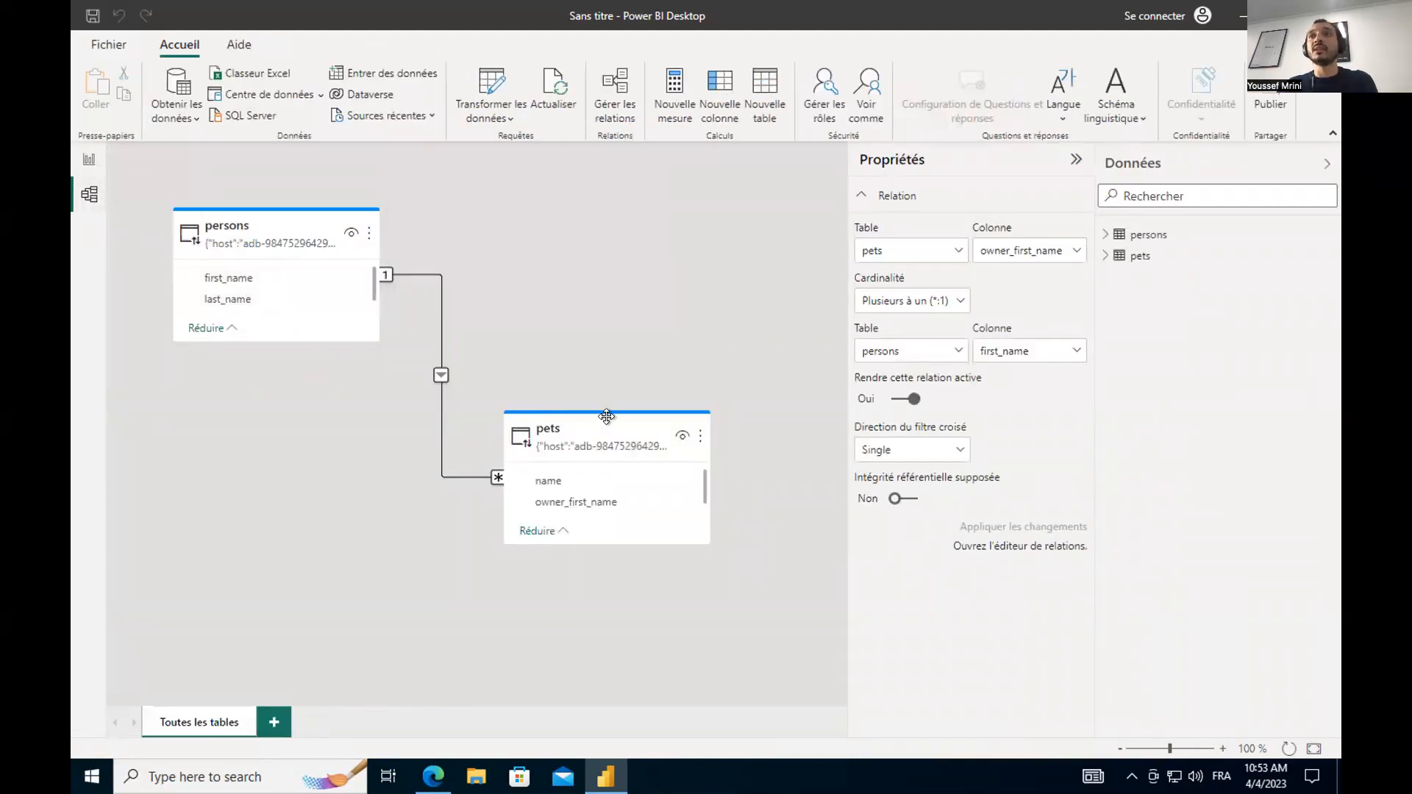
{"action": "mouse_move", "coordinate": [123, 657]}
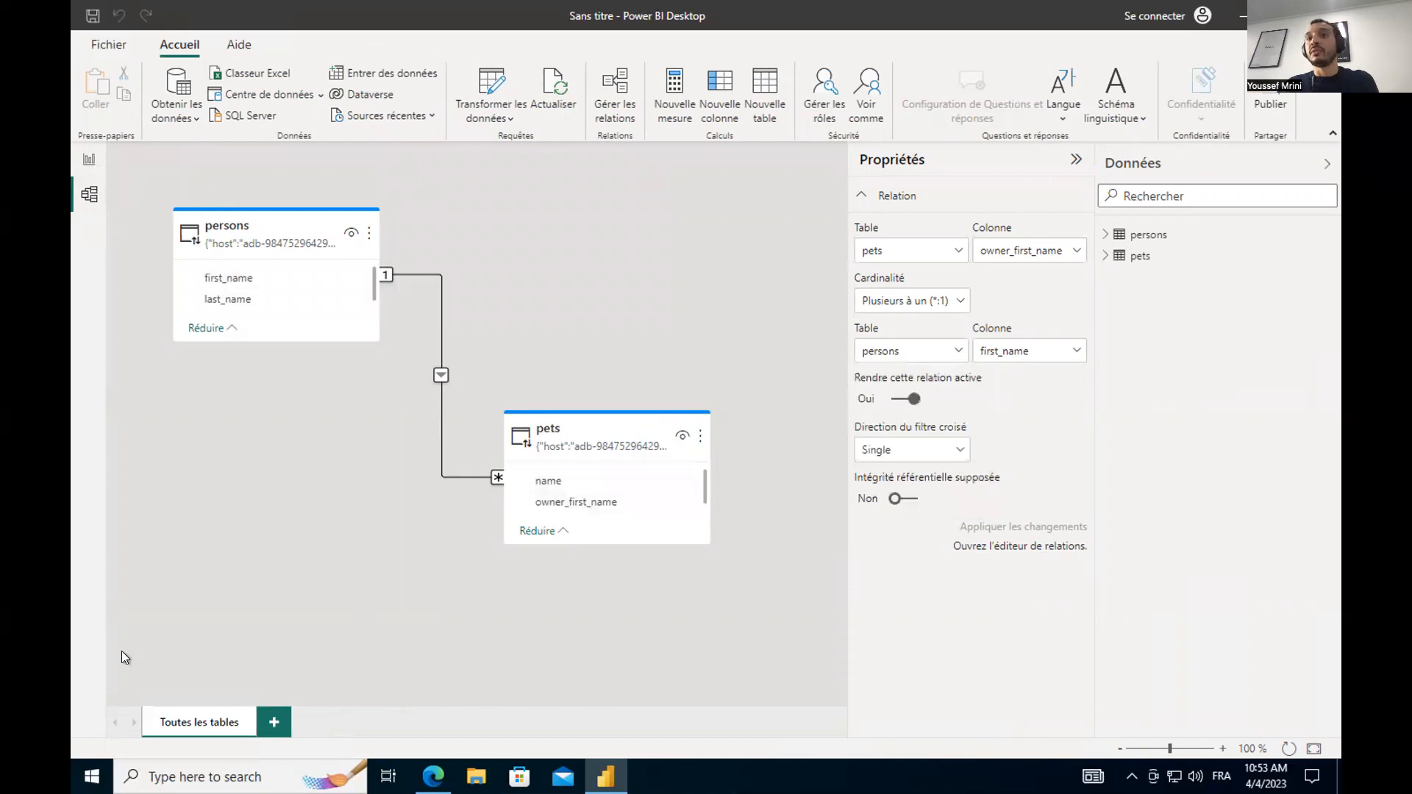